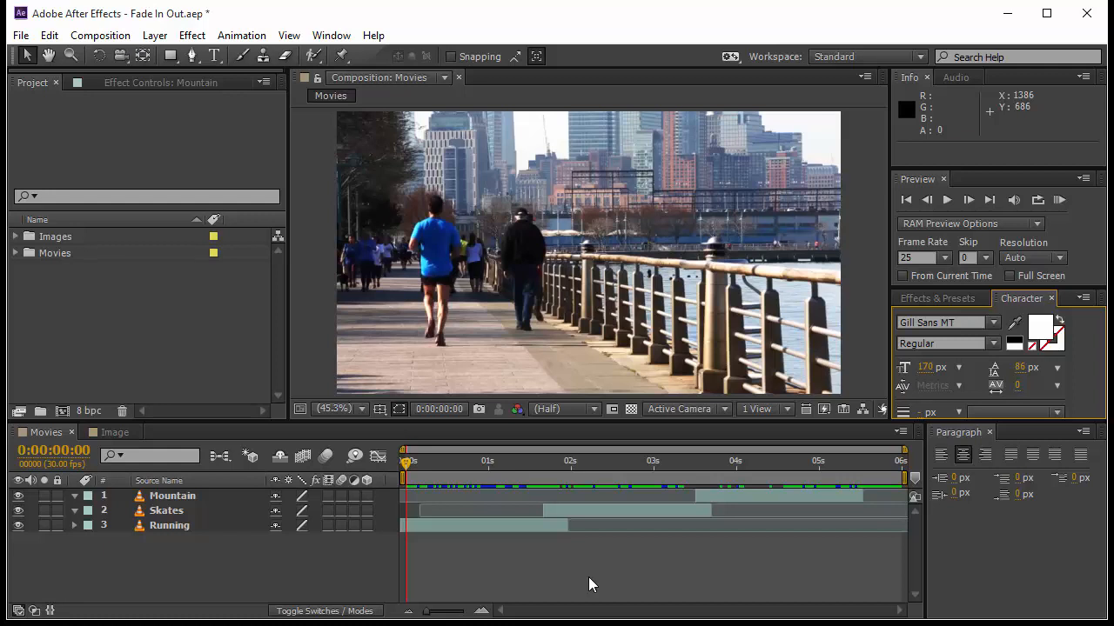
mouse_move(635, 571)
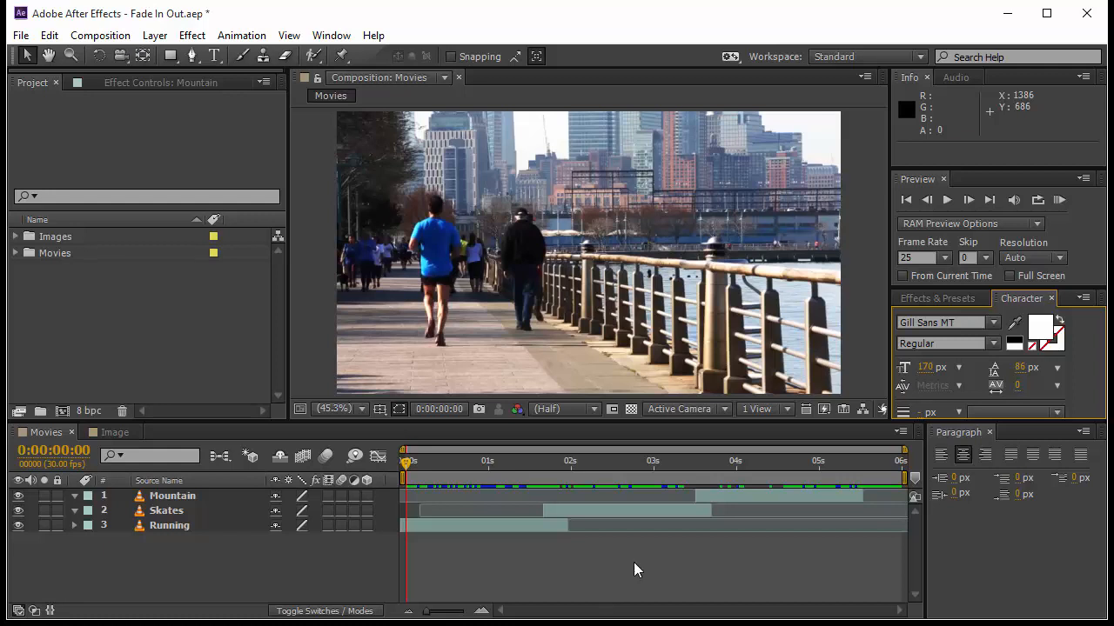
mouse_move(644, 567)
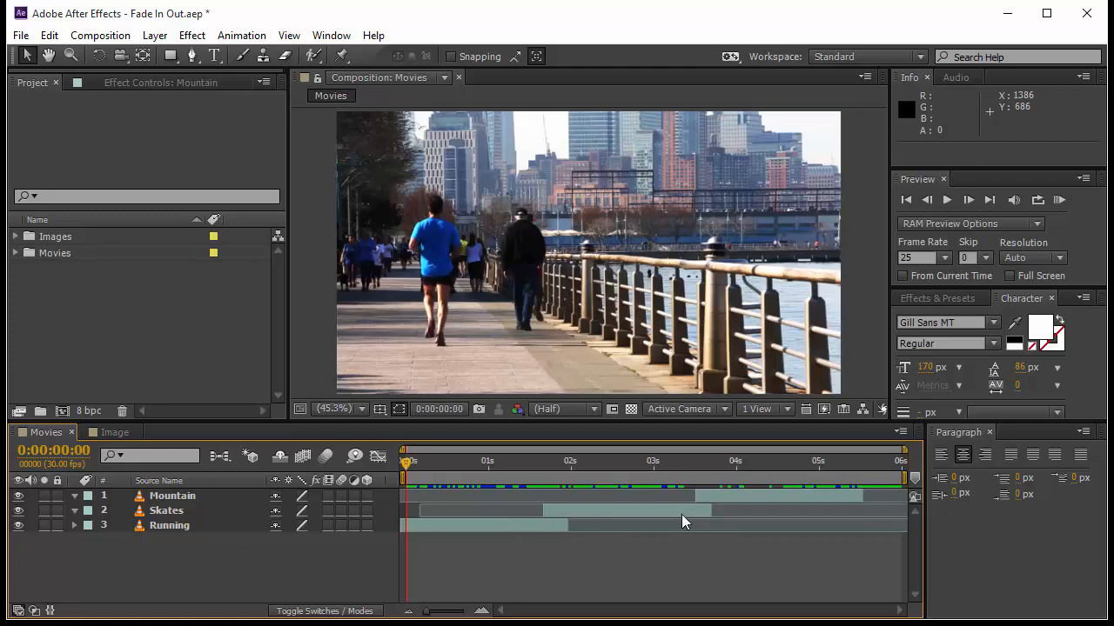
mouse_move(469, 470)
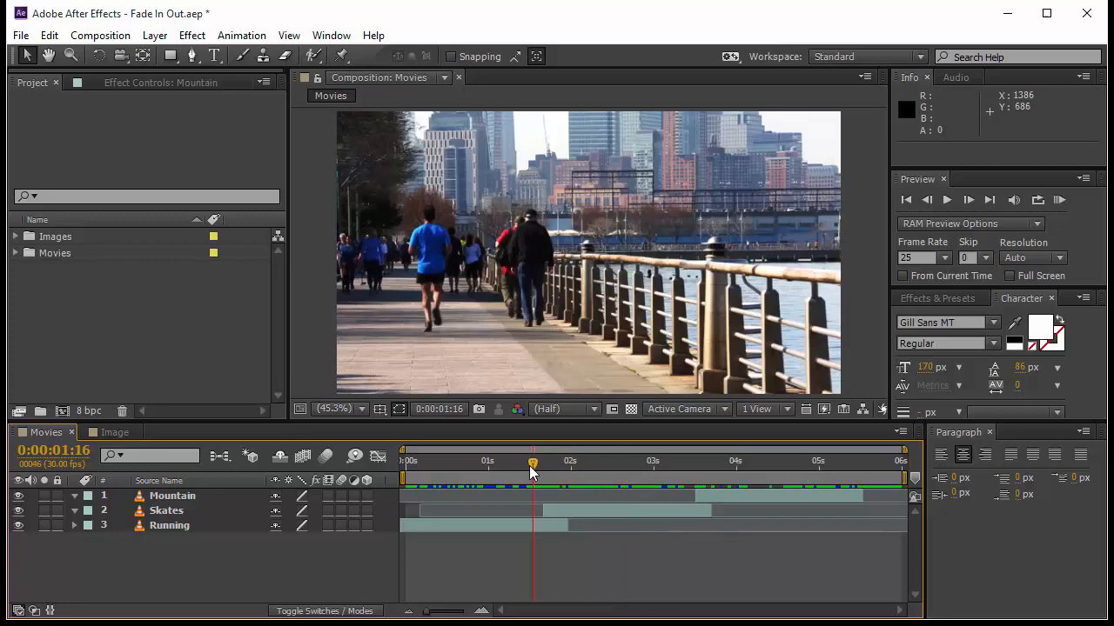
Scrub the Movies timeline to about 0:00:01:18, where the clips begin overlapping.
left_click_drag(533, 463, 539, 462)
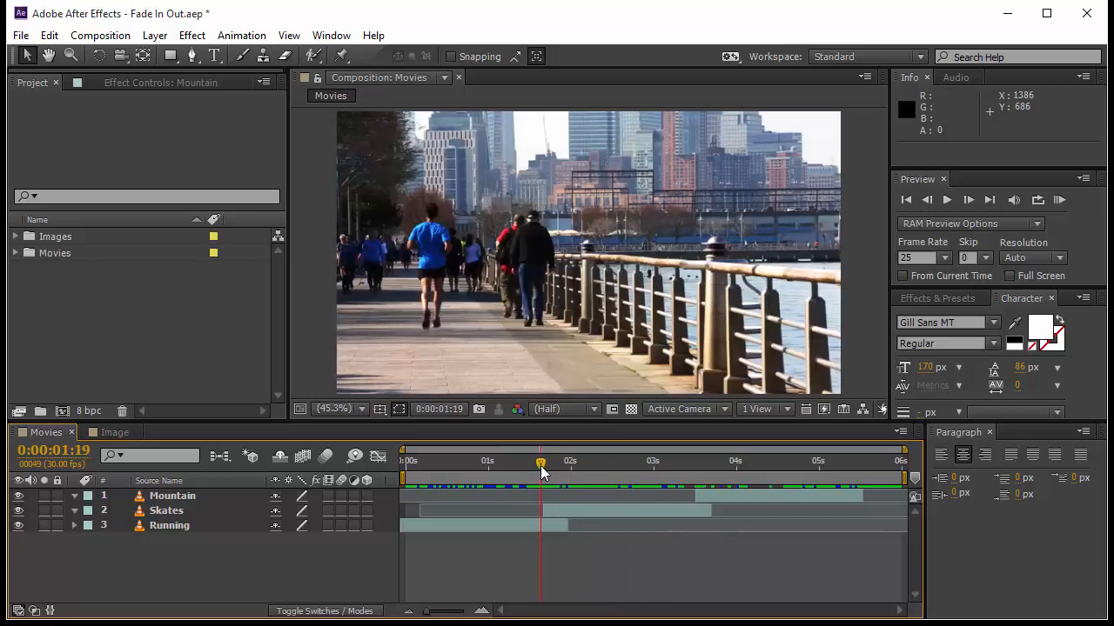
left_click_drag(540, 463, 550, 463)
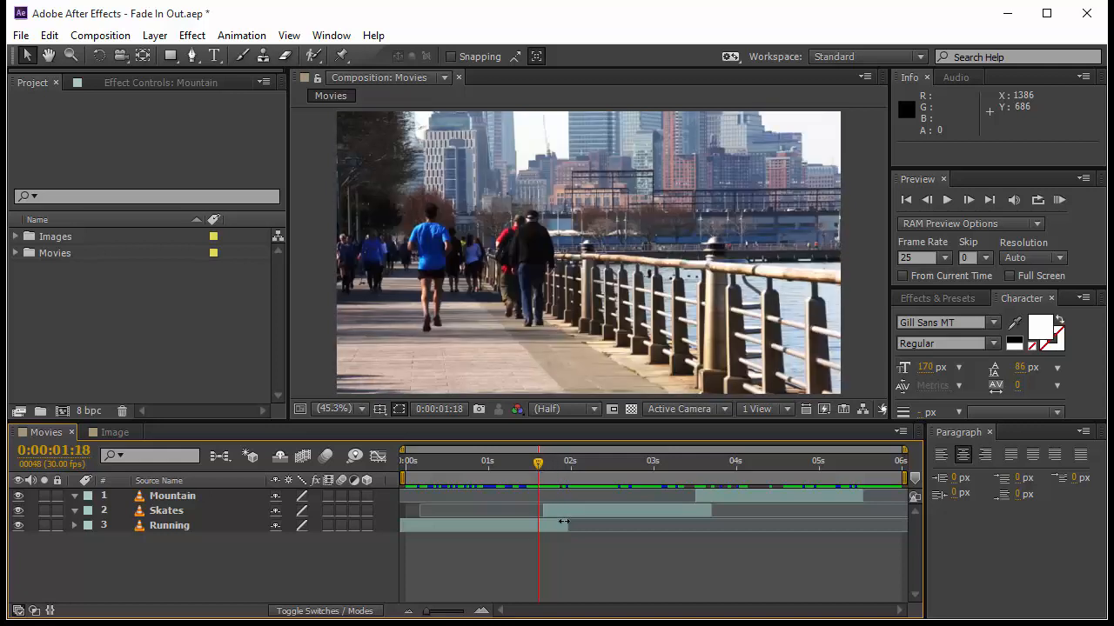
Reveal the Skates layer's Opacity and move to about 1:20 where the skates footage starts.
left_click(167, 510)
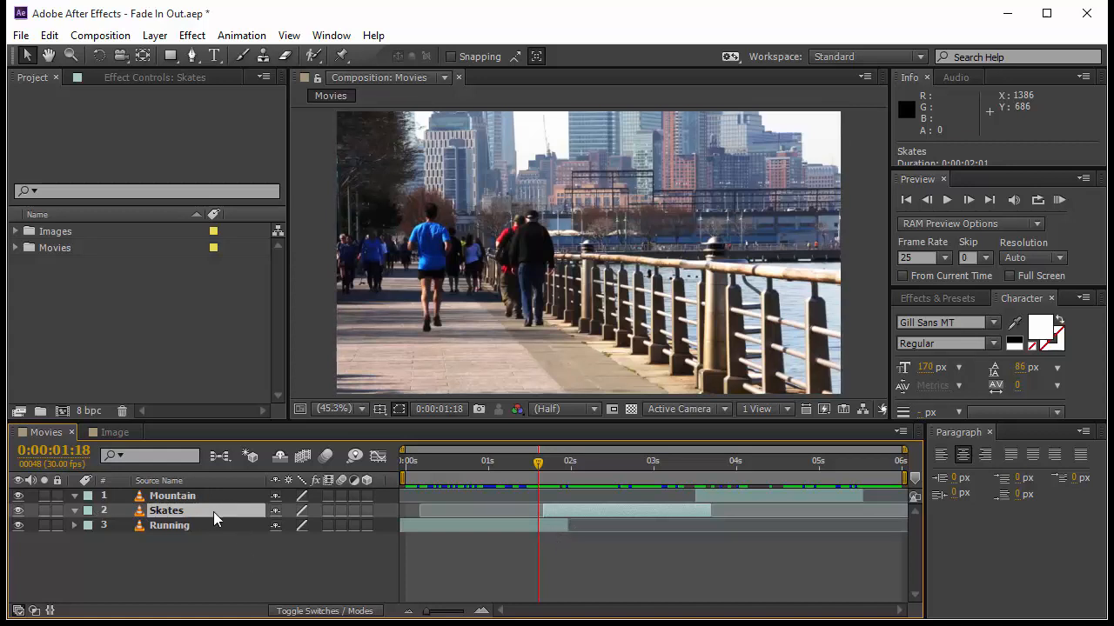
left_click(73, 512)
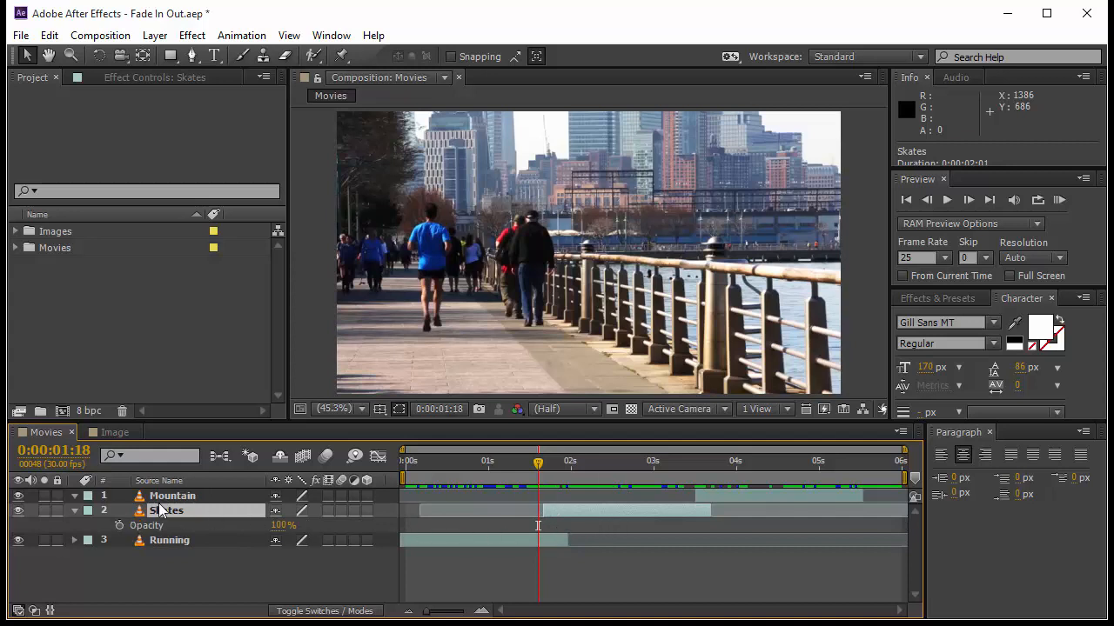
left_click(73, 509)
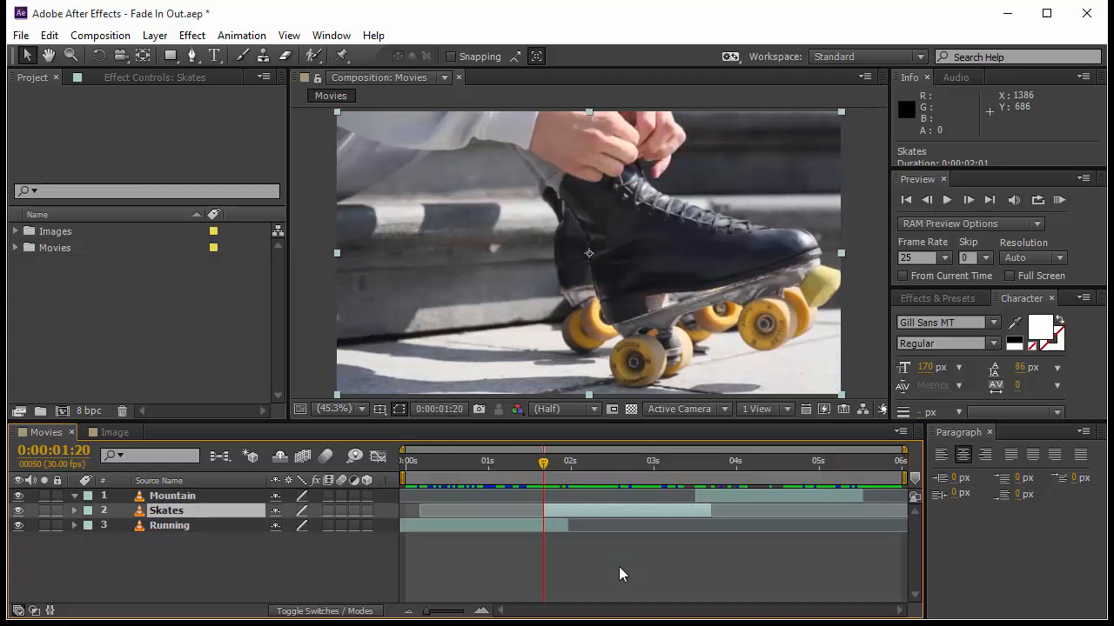
mouse_move(664, 572)
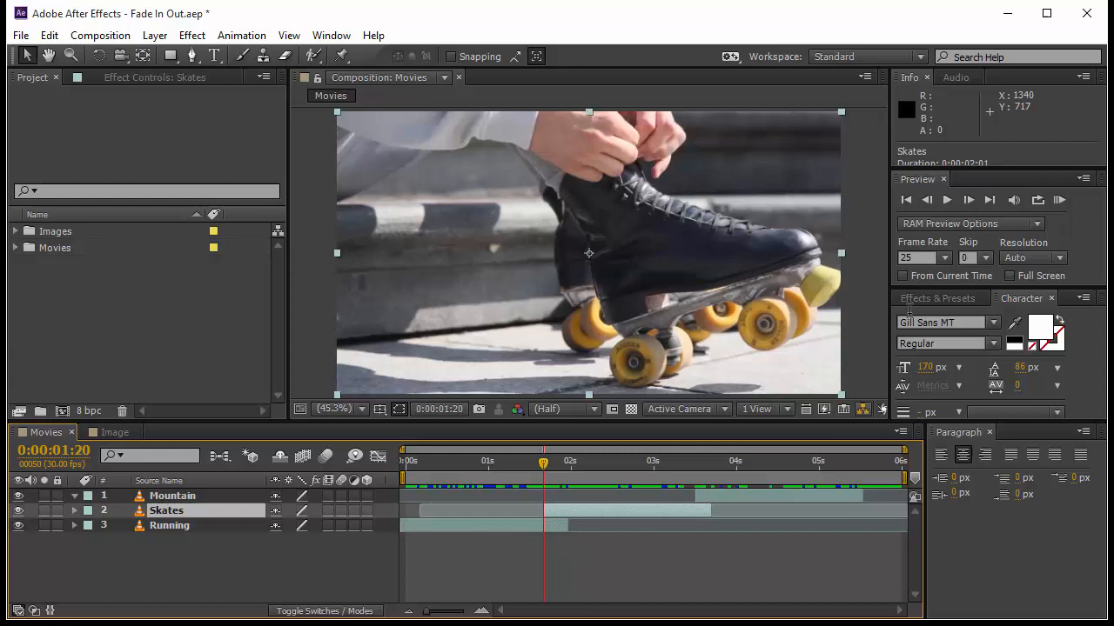
Apply Animation Presets > Behaviors > Fade In Over Layer Below to the Skates layer.
left_click(936, 298)
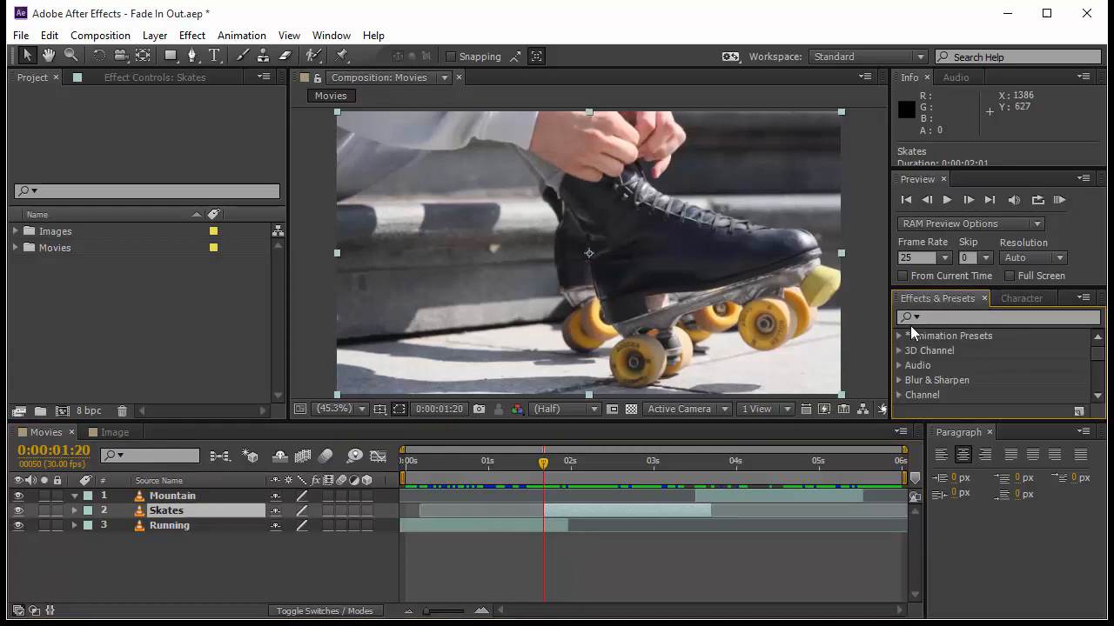
left_click(898, 334)
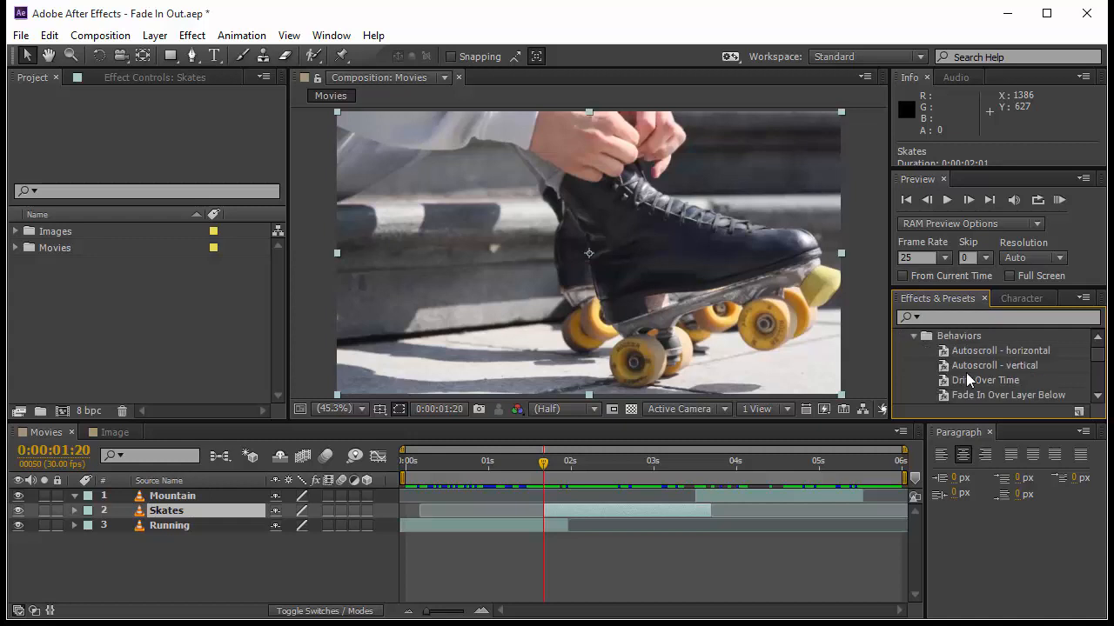
scroll("down", 3)
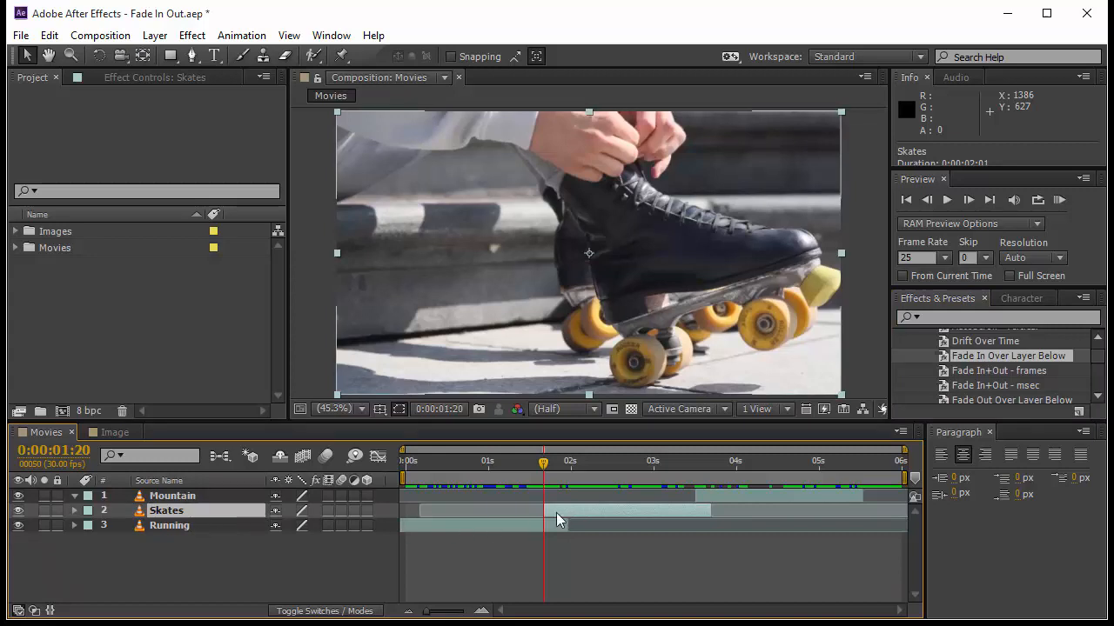
left_click(170, 525)
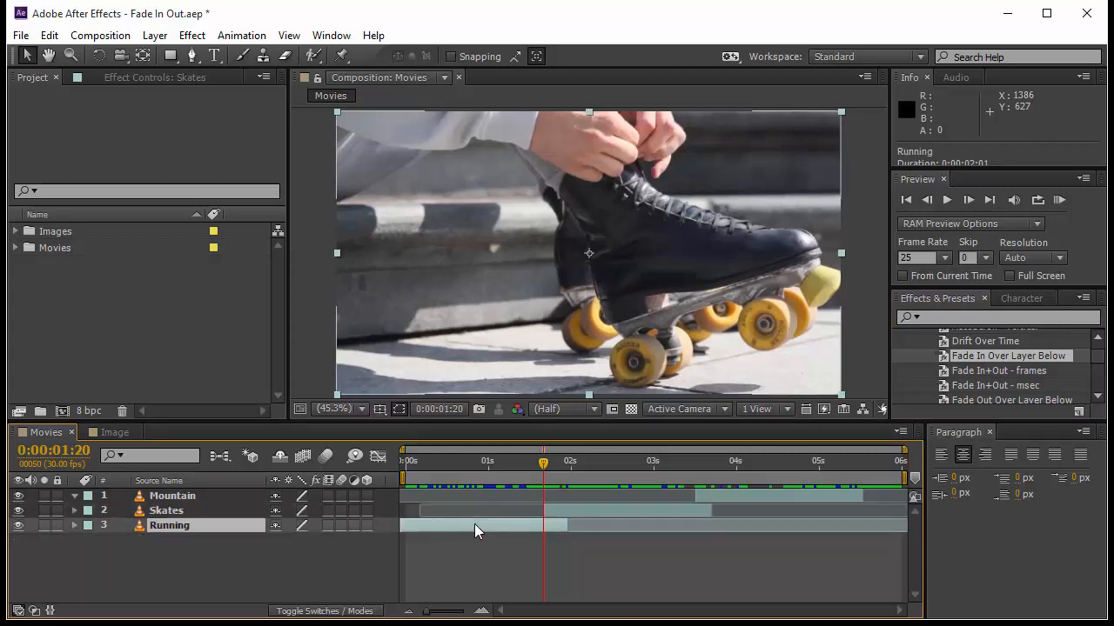
left_click(171, 526)
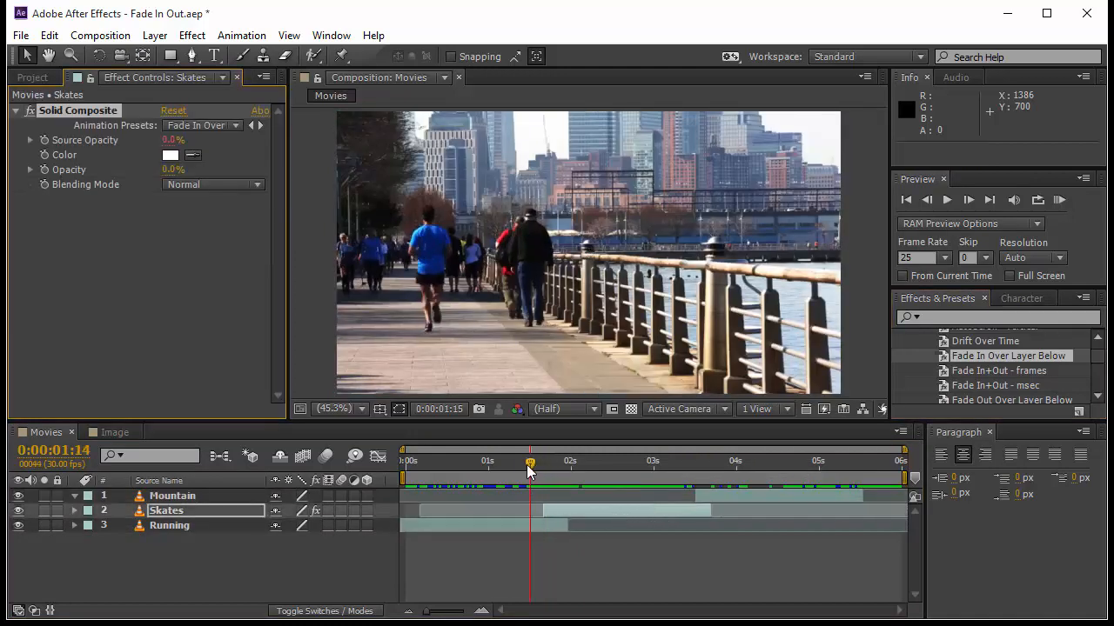
Scrub through the Skates fade-in and give Mountain the same Fade In Over Layer Below.
left_click_drag(529, 461, 546, 461)
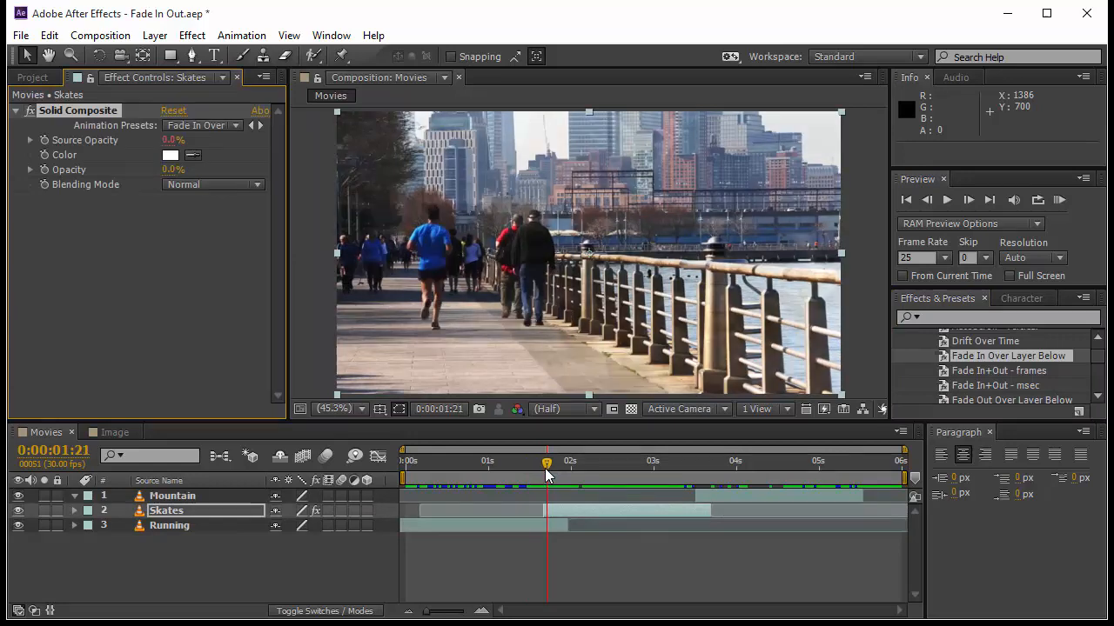
left_click_drag(547, 477, 555, 477)
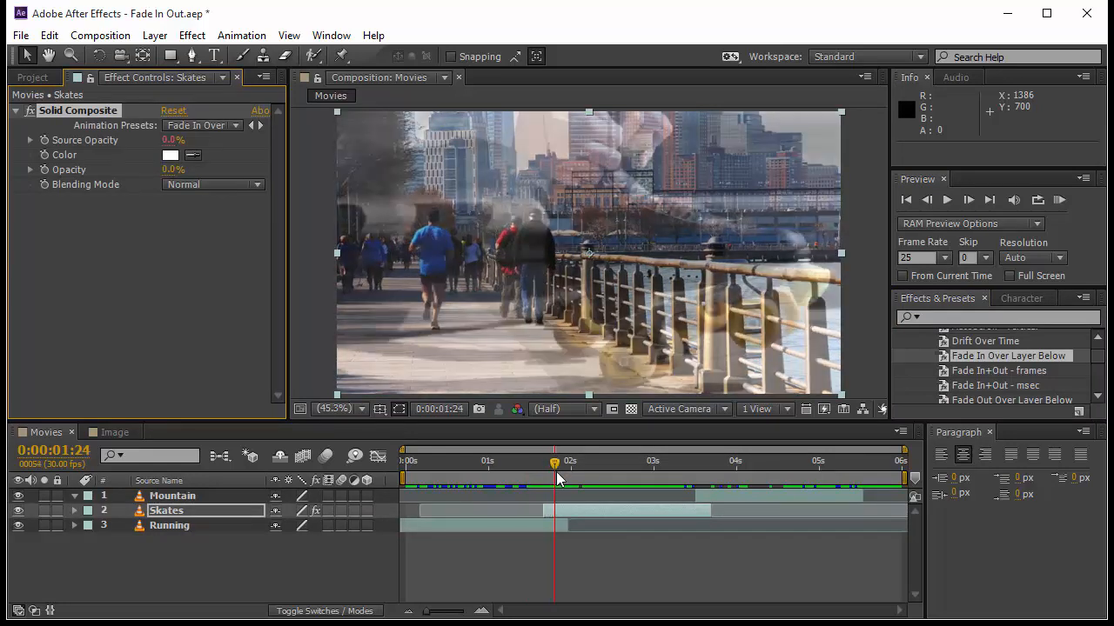
left_click_drag(555, 466, 576, 467)
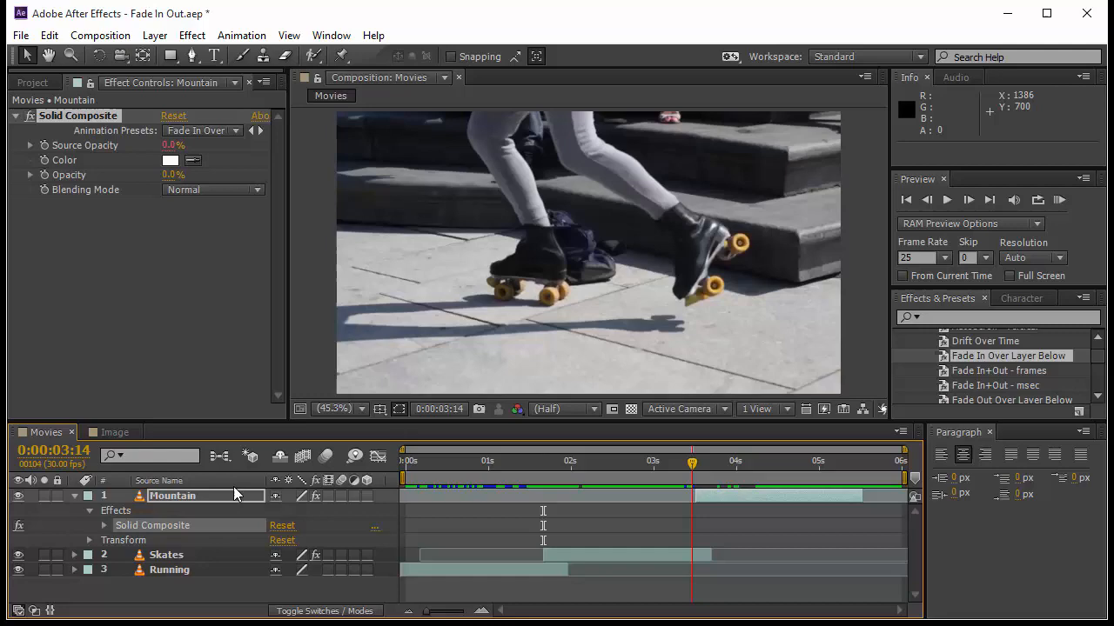
Slide the Skates layer so its fade-in overlaps the Running footage longer.
left_click(73, 496)
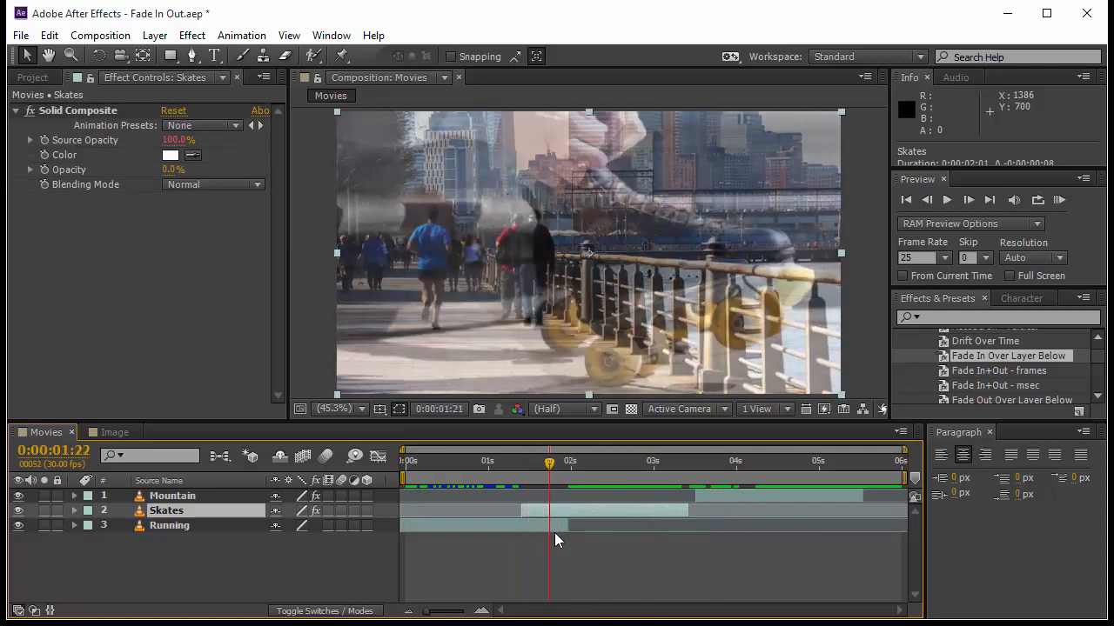
Move the Mountain clip earlier to overlap Skates and start a RAM Preview.
left_click_drag(549, 463, 571, 462)
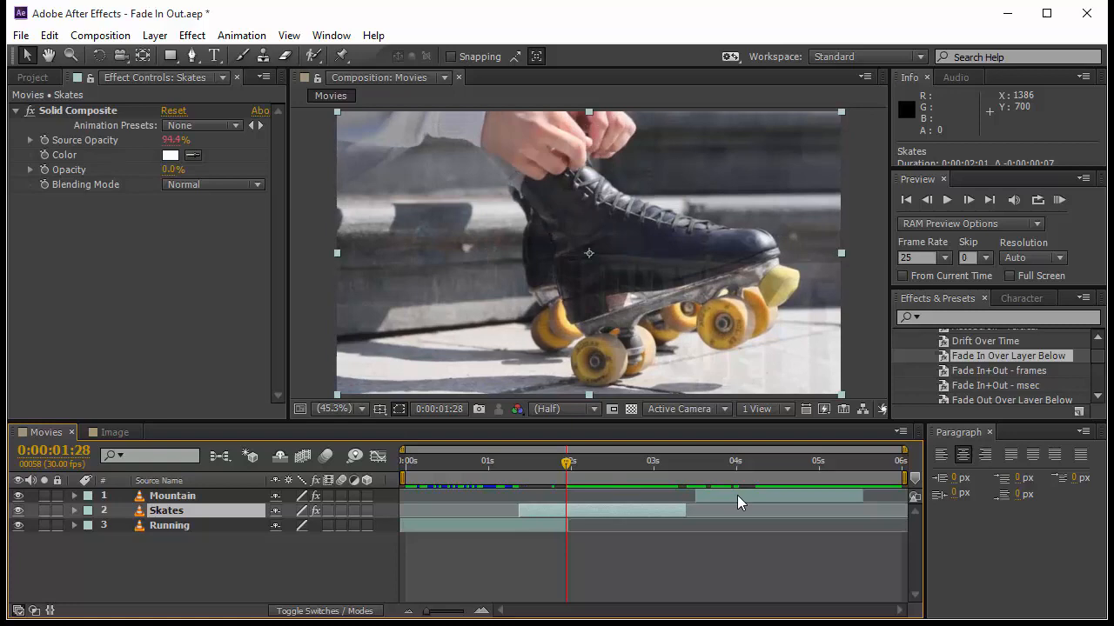
left_click(172, 495)
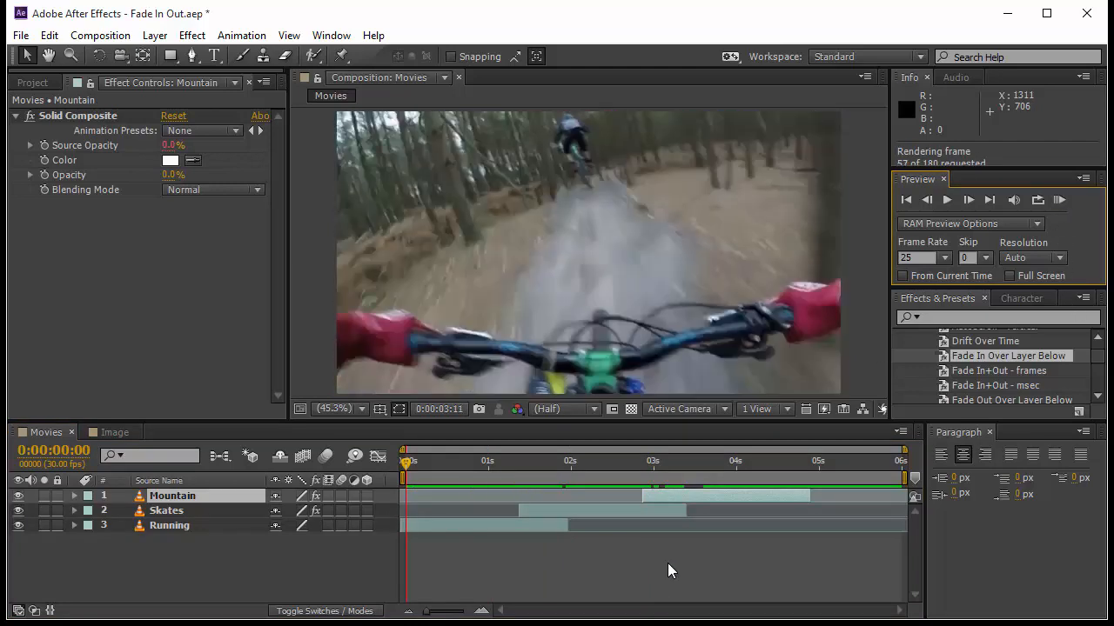
left_click(967, 198)
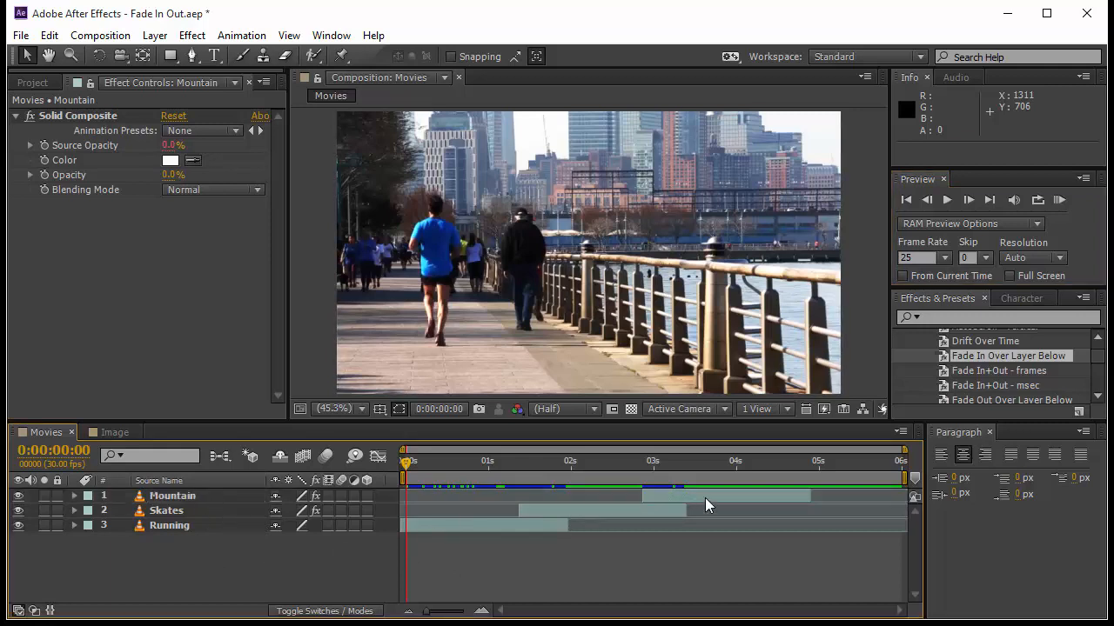
Reorder the clips Mountain, Skates, Running and remove Mountain's Solid Composite effect.
left_click(470, 496)
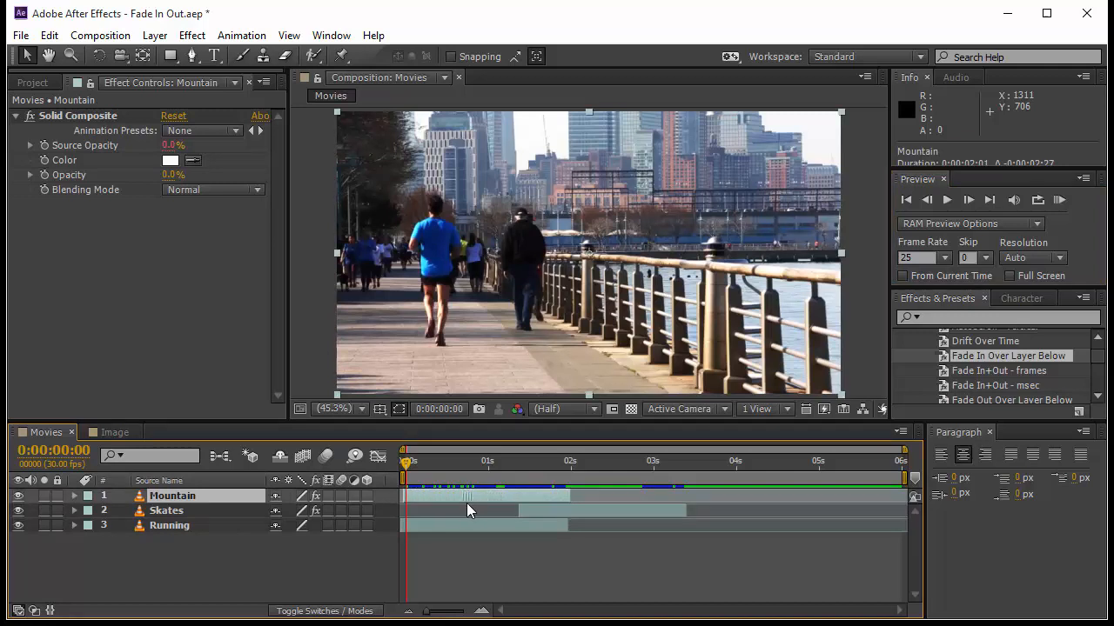
left_click(170, 526)
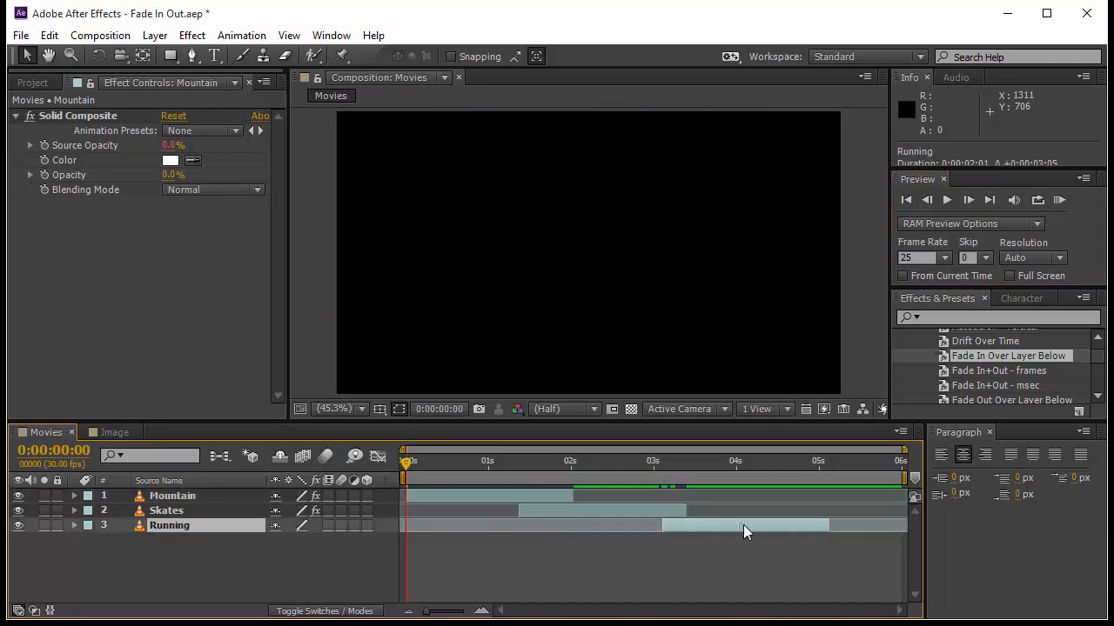
left_click(170, 525)
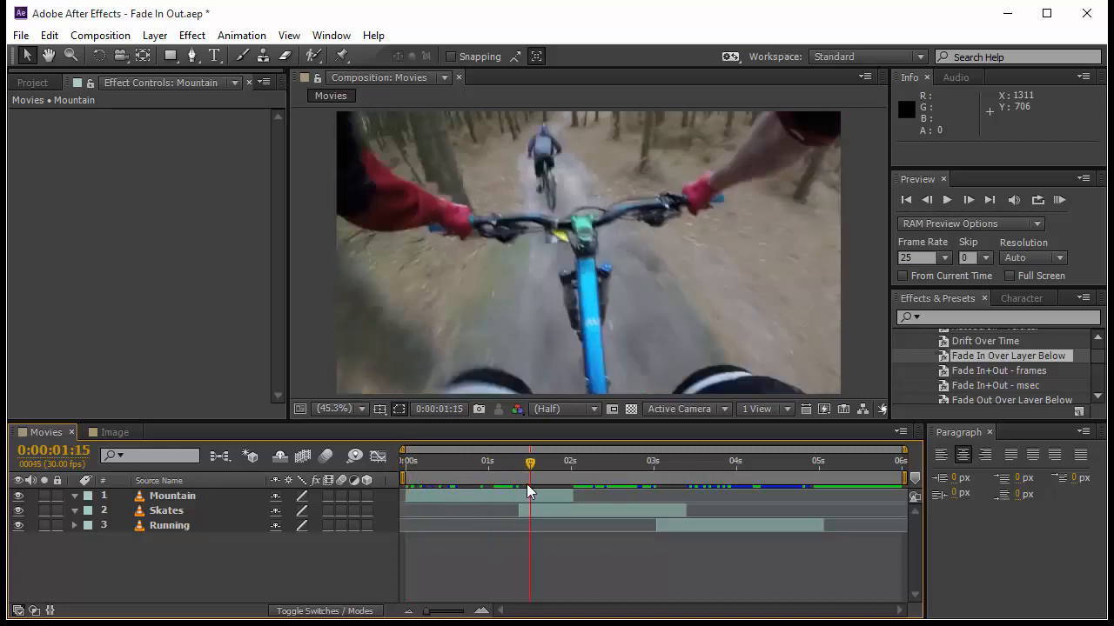
left_click(167, 510)
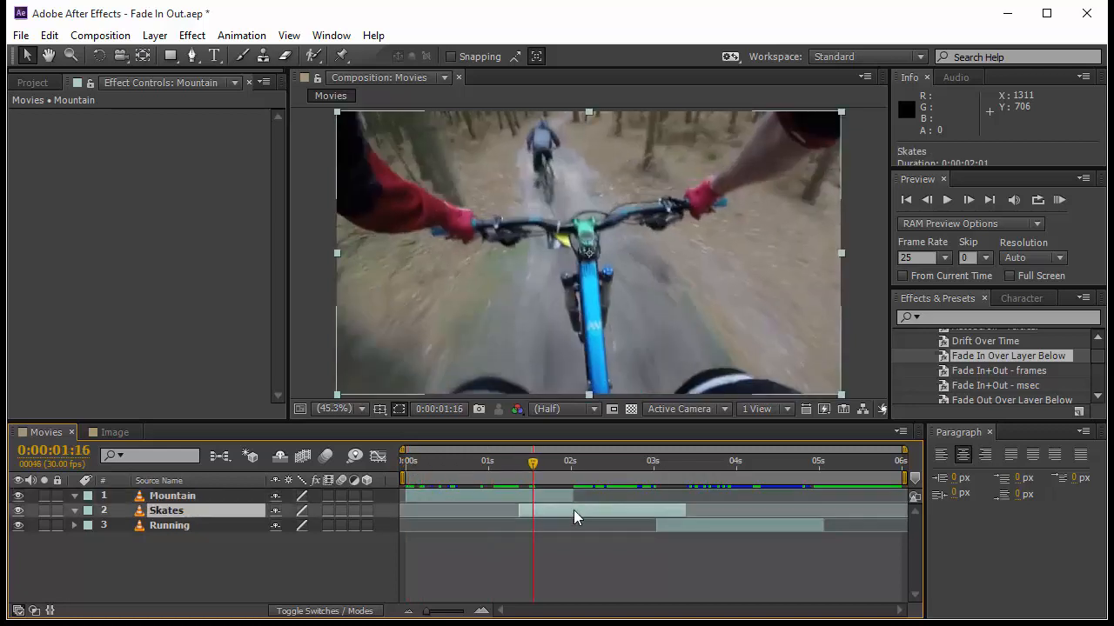
left_click(172, 494)
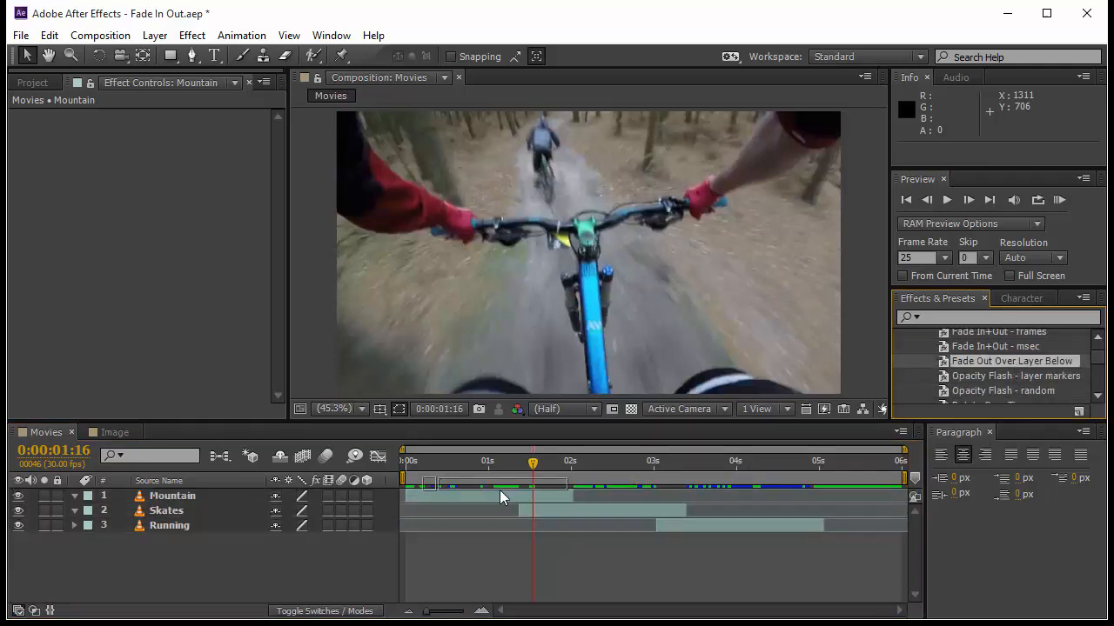
Apply Fade Out Over Layer Below to Mountain and Skates, collapse the layers, switch to the Image comp.
double_click(1013, 360)
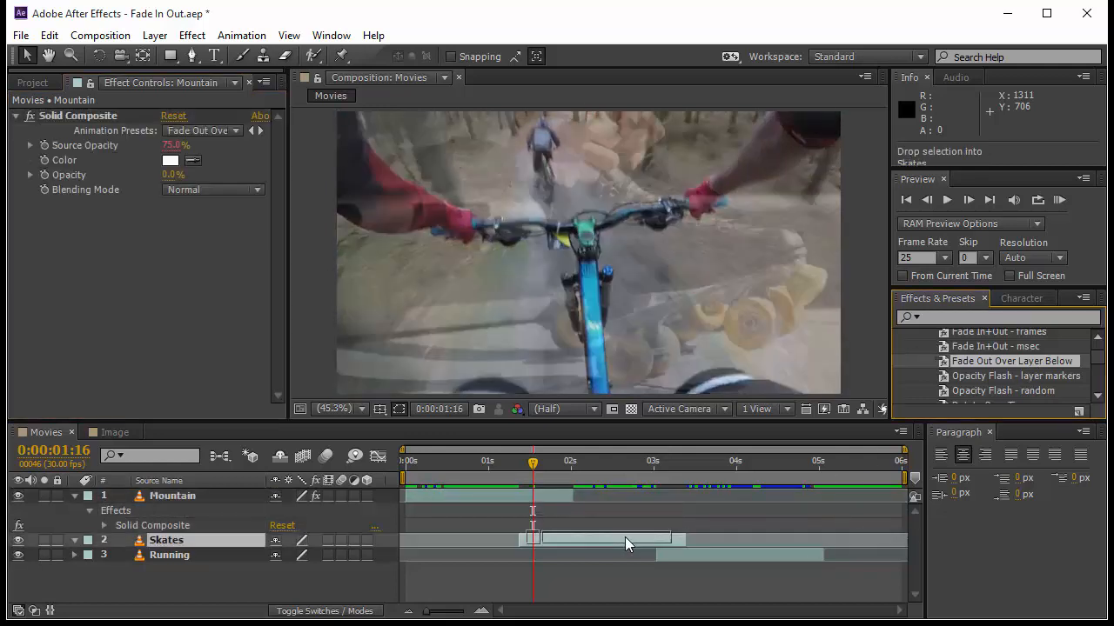
left_click(167, 539)
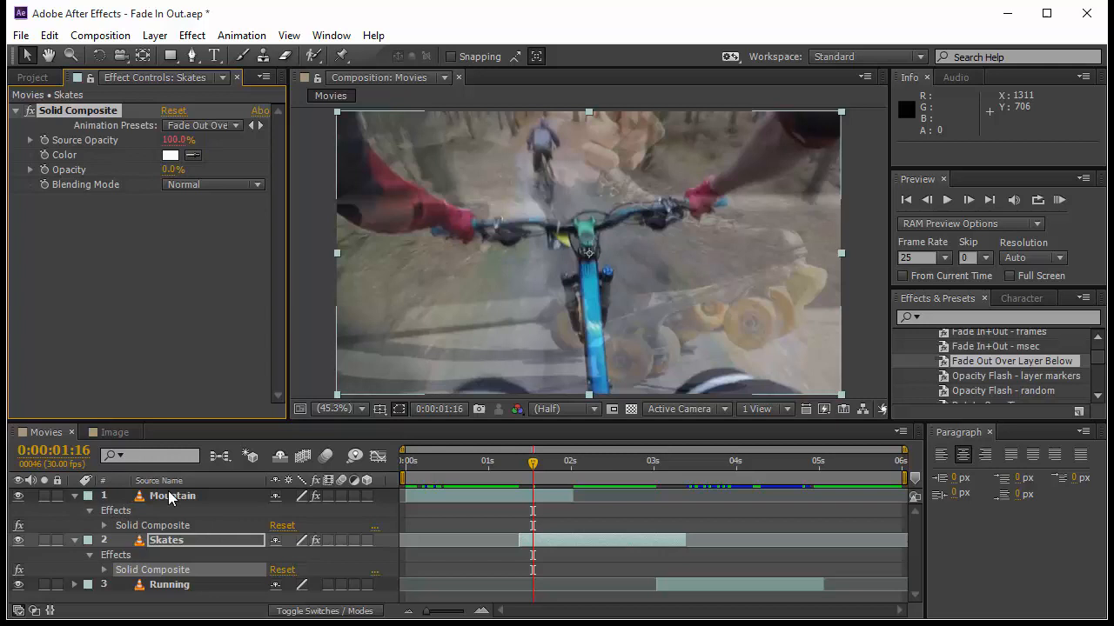
left_click(172, 494)
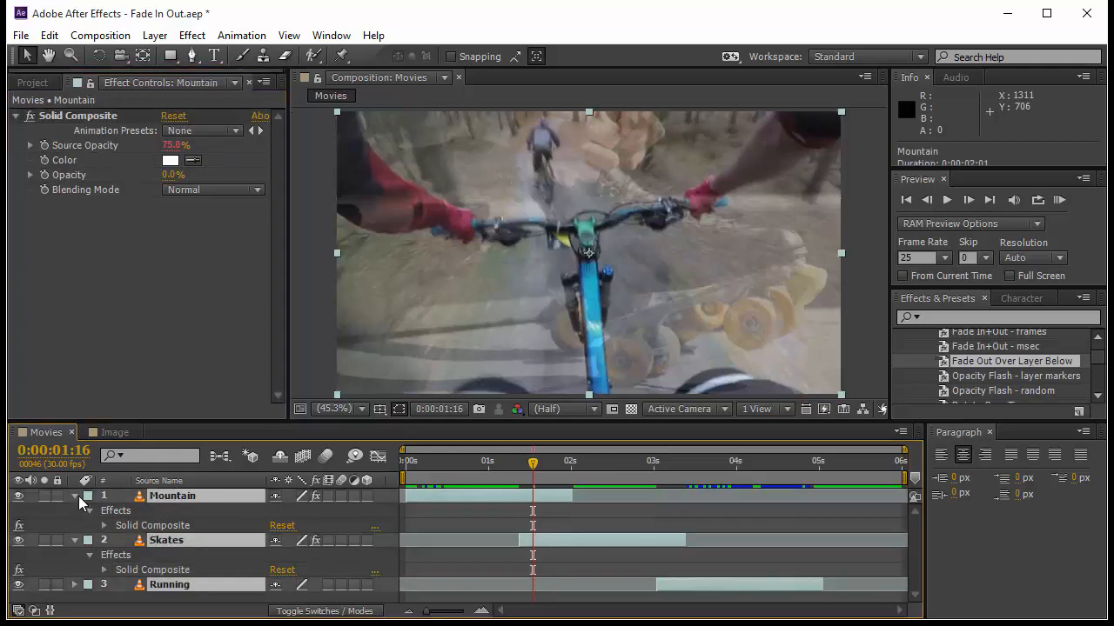
left_click(75, 496)
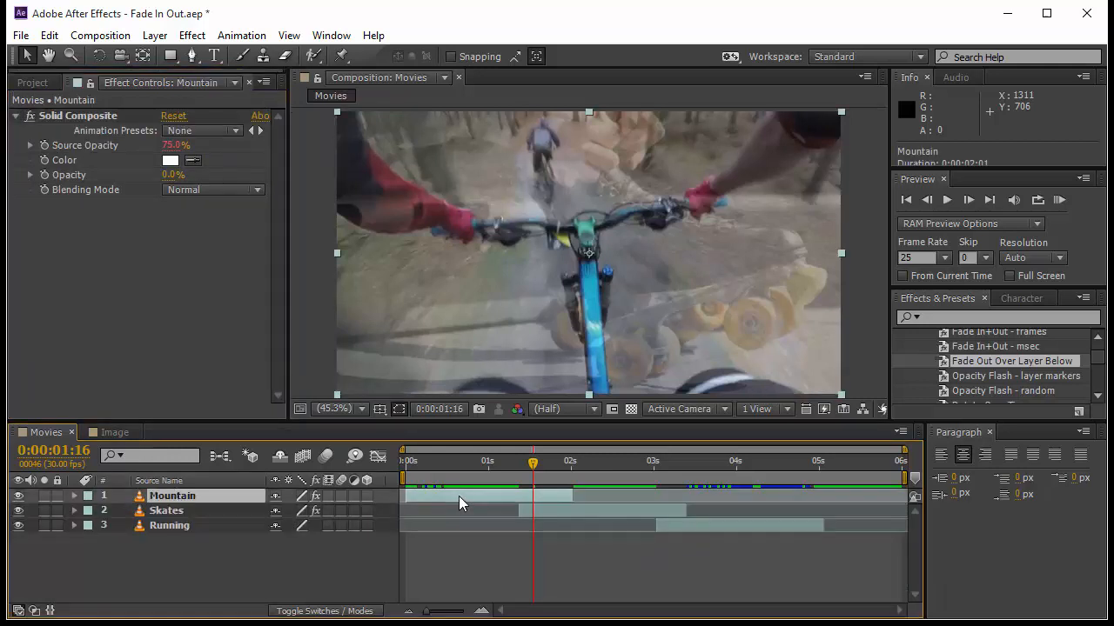
mouse_move(525, 477)
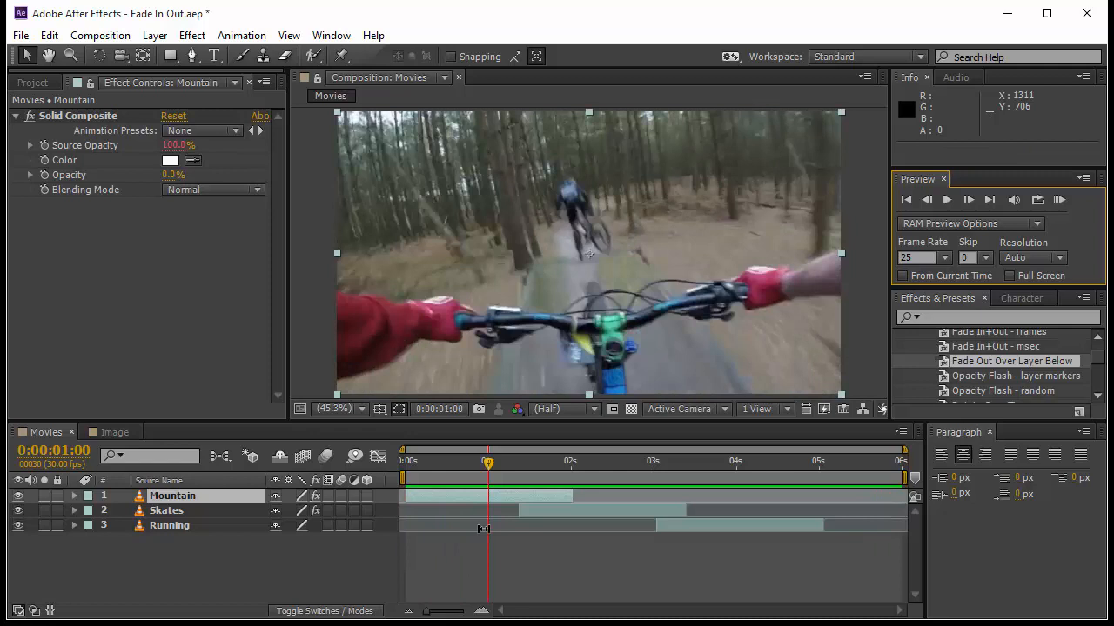
left_click(115, 431)
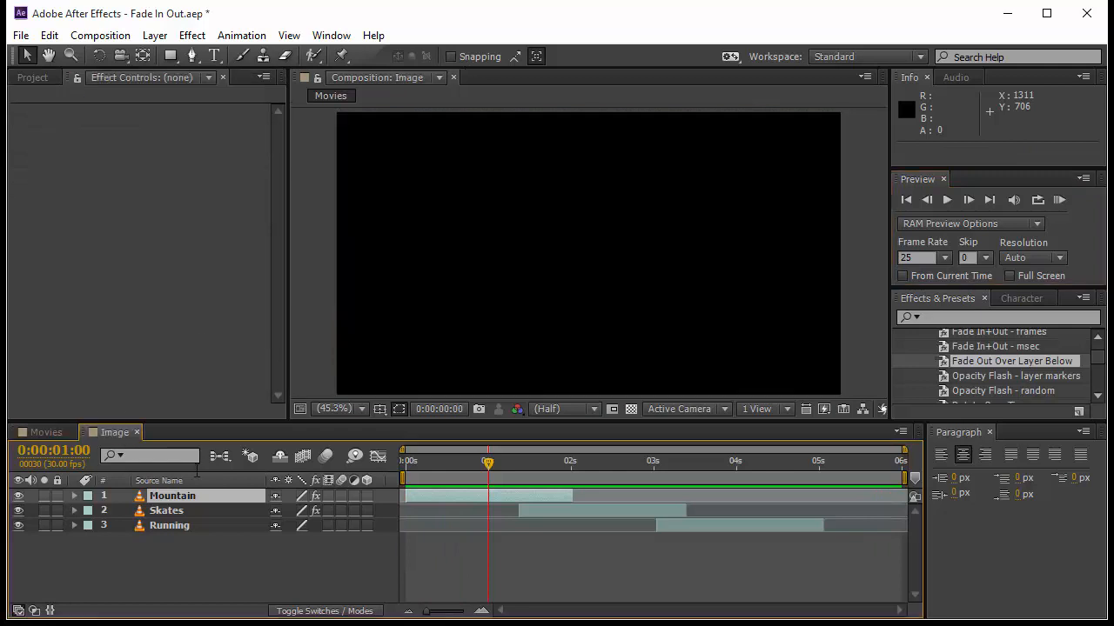
Trim each brick-wall still's out point with Alt+] and stagger them so they overlap in sequence.
left_click(32, 77)
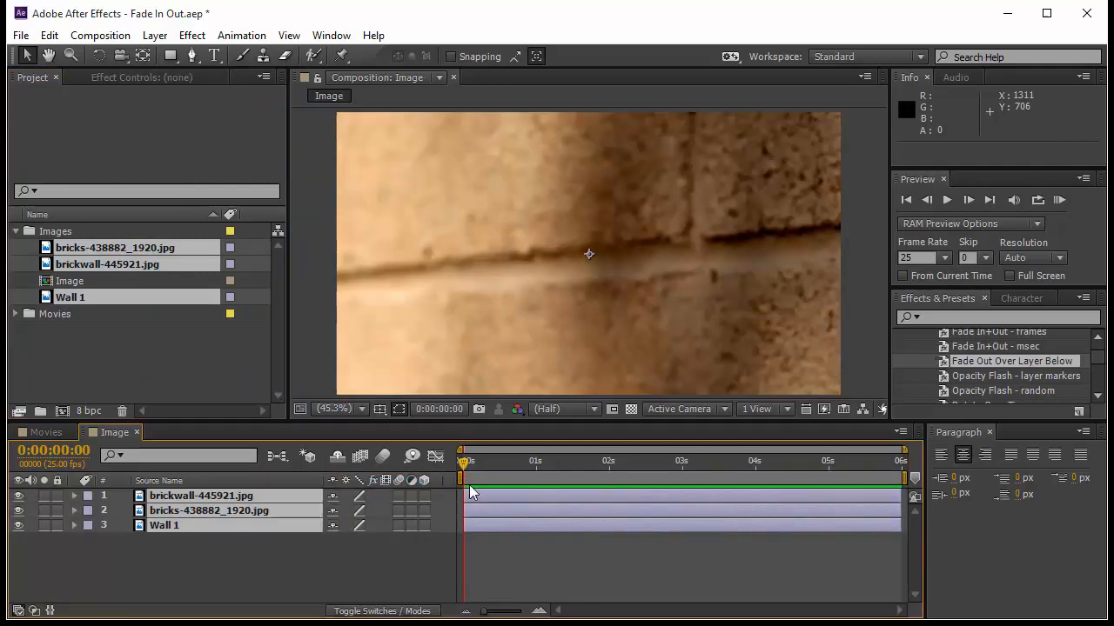
left_click(609, 479)
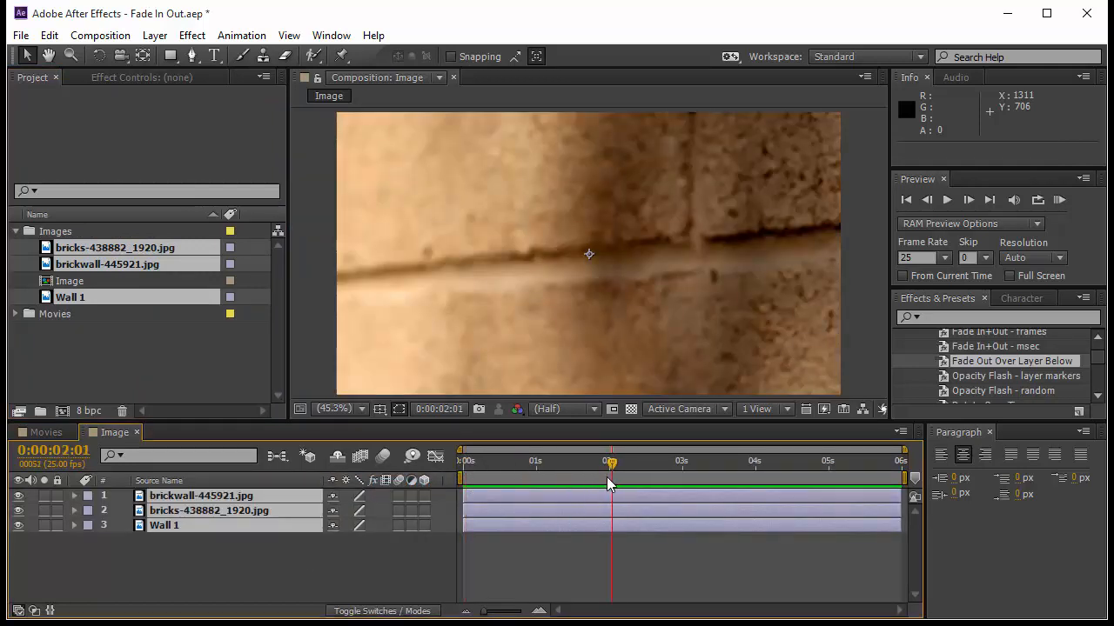
key("alt+]")
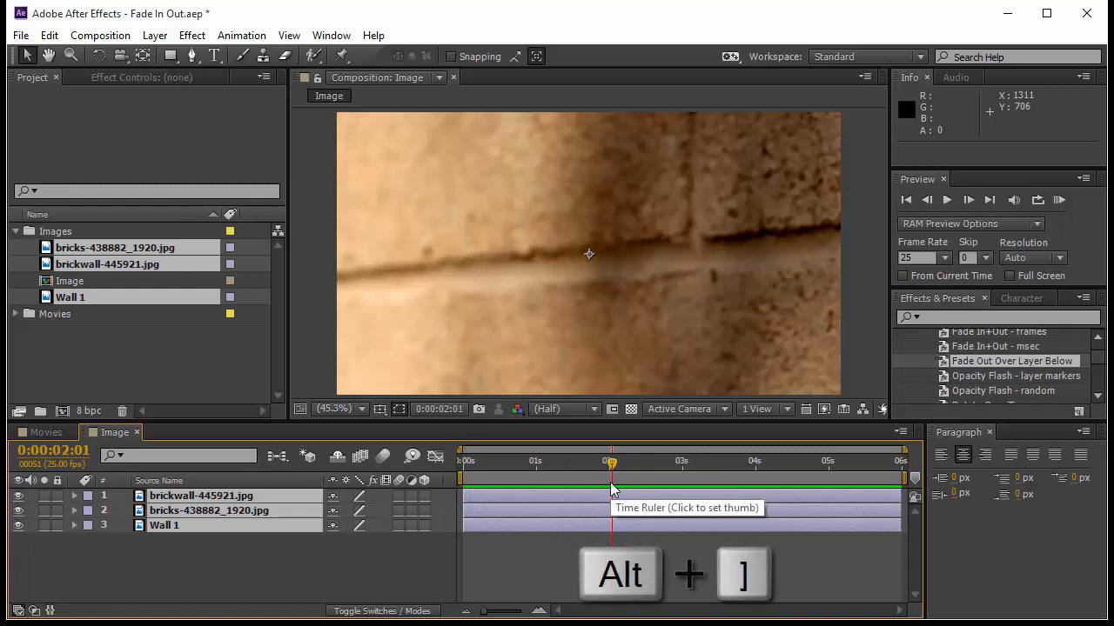
key("Alt+]")
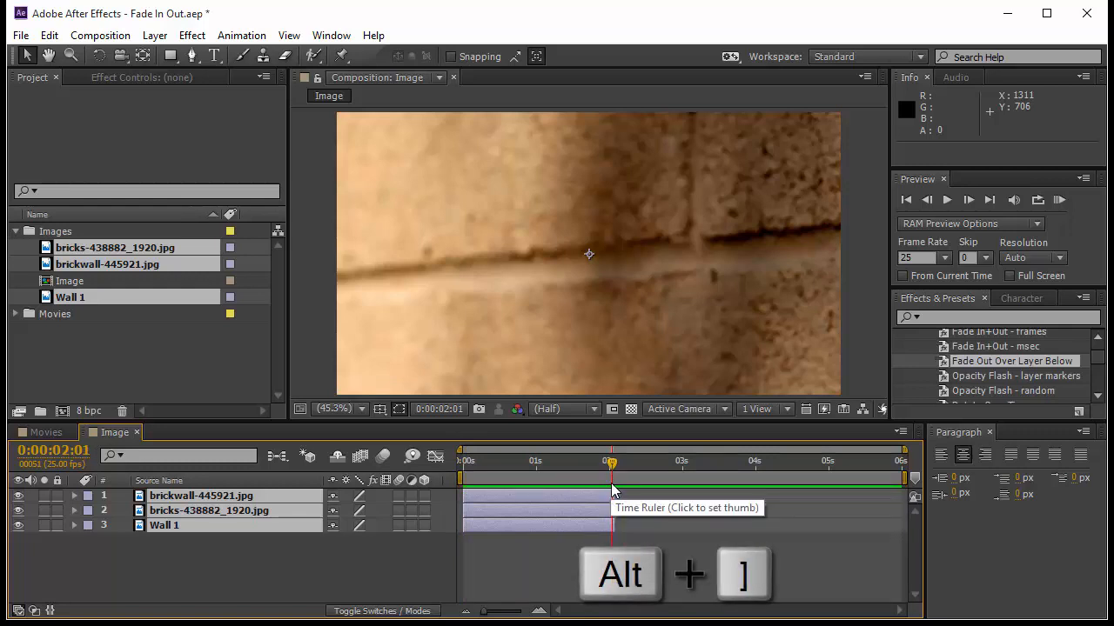
key("alt+]")
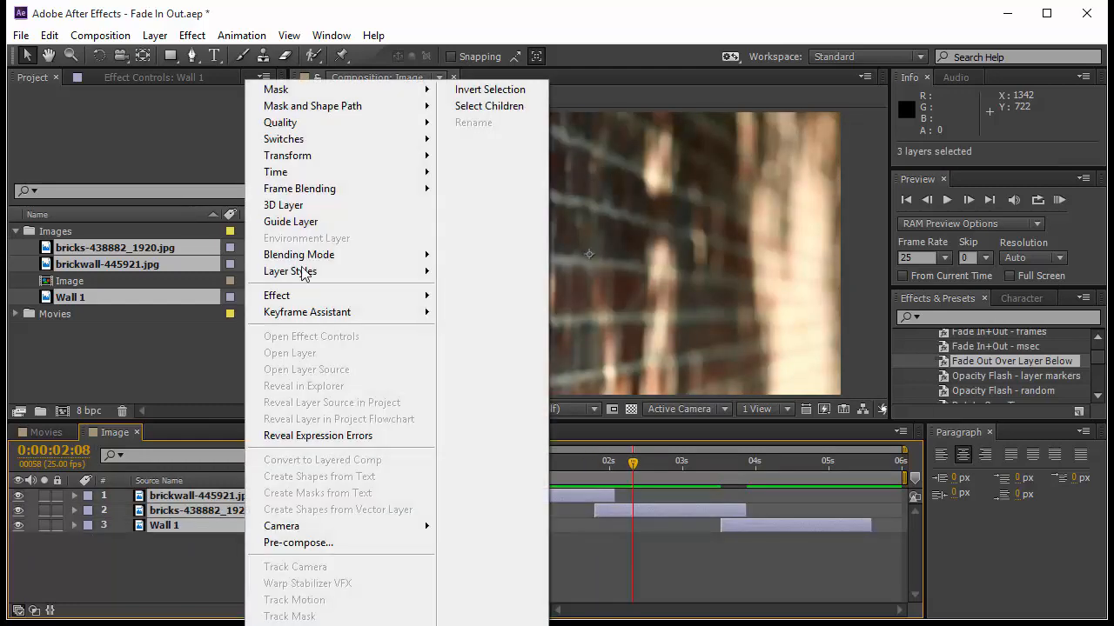
mouse_move(287, 156)
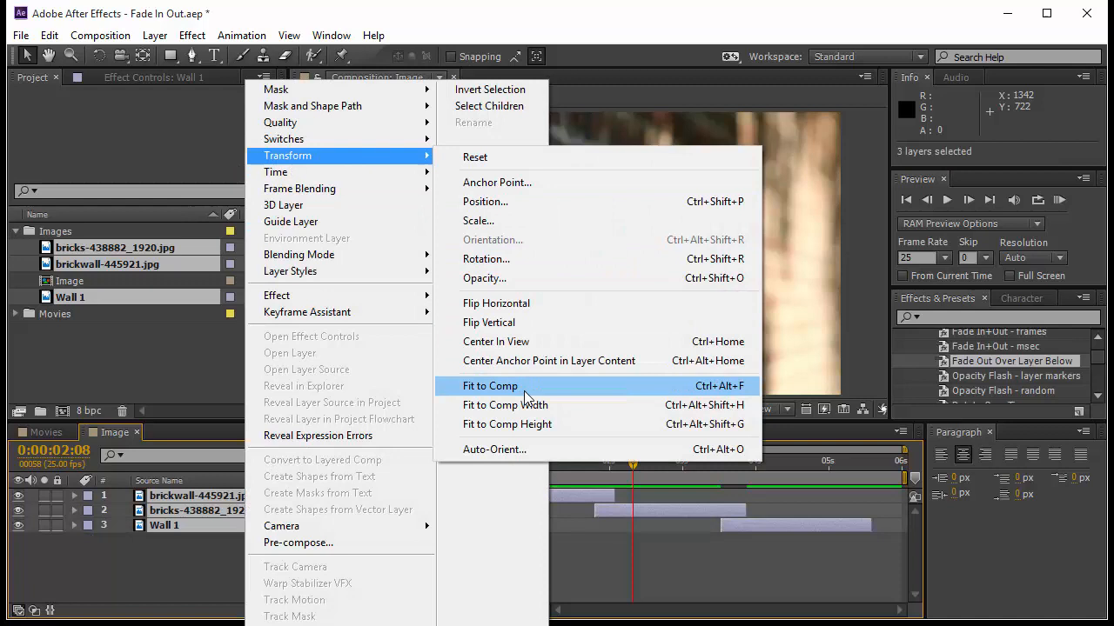
Fit all three stills to the comp and give the first two Fade Out Over Layer Below.
left_click(491, 386)
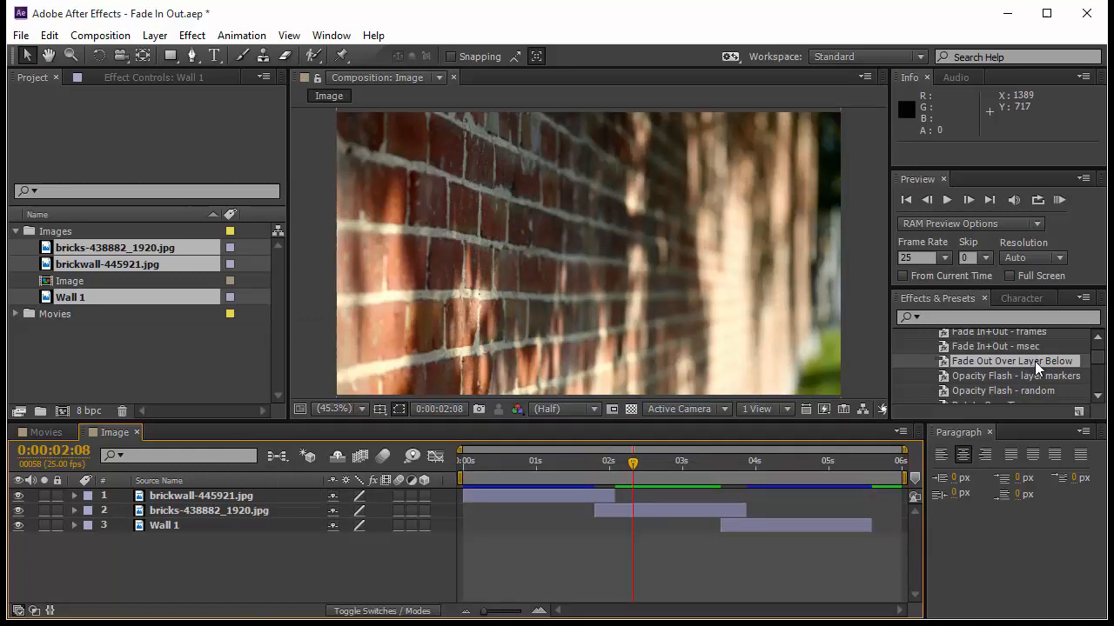
double_click(1011, 360)
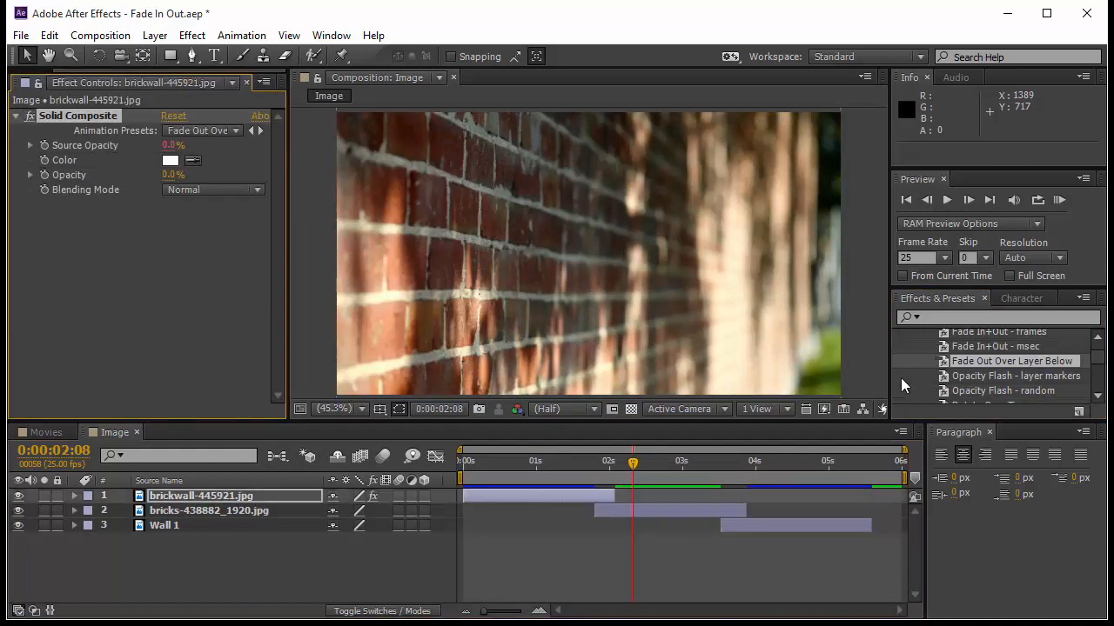
left_click(209, 511)
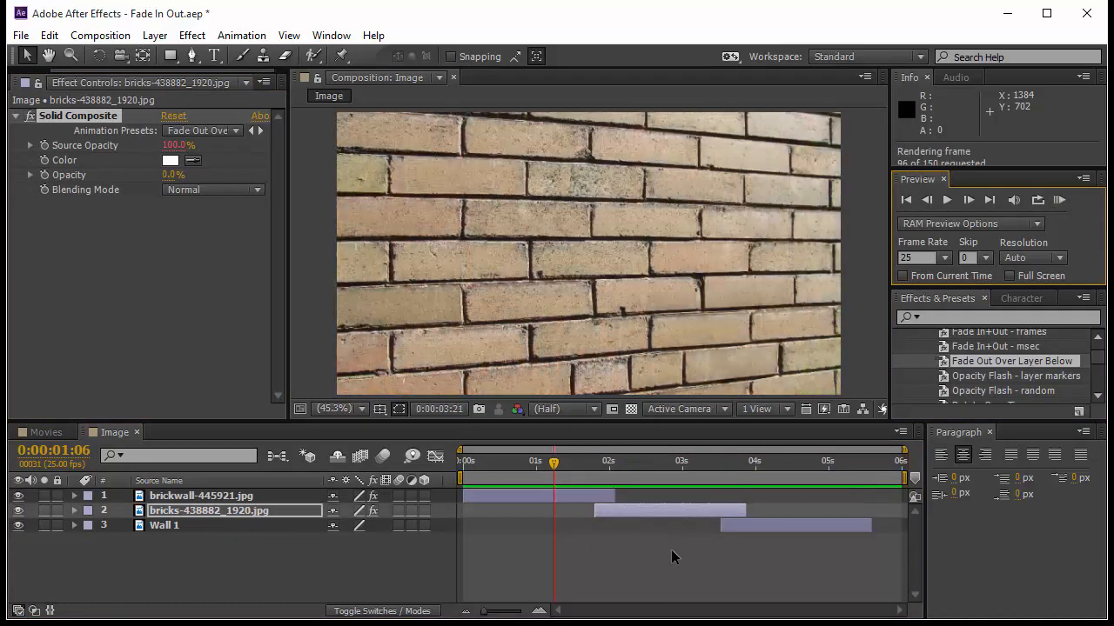
left_click(946, 198)
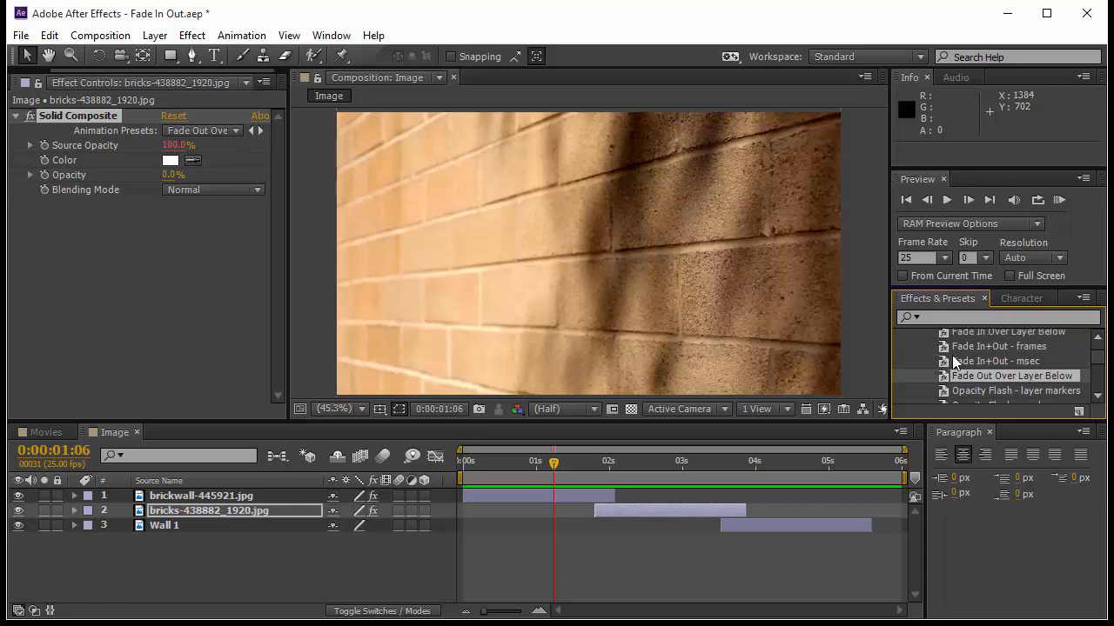
mouse_move(1036, 358)
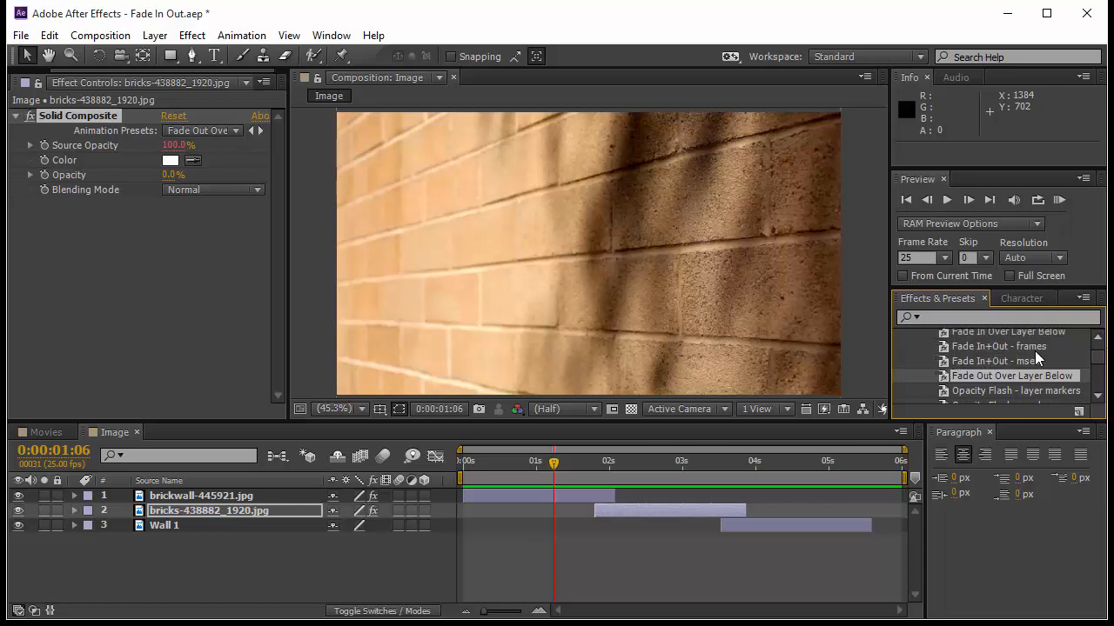
mouse_move(1035, 366)
type("Walls are Us")
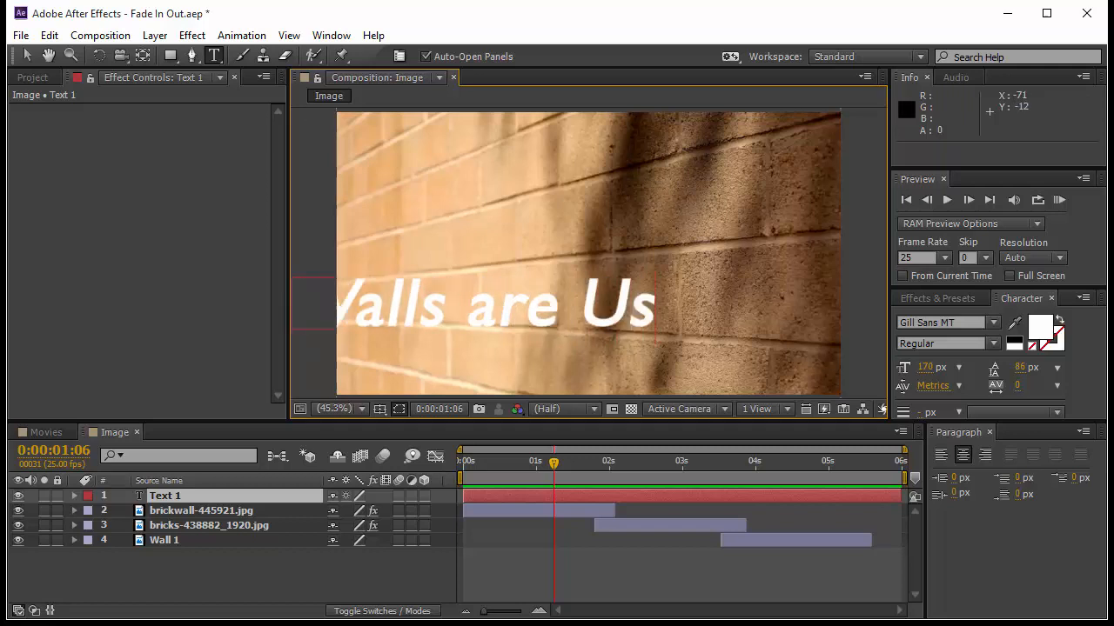
Start the 'Walls are Us' title over the brick stills with the Type tool.
left_click(513, 306)
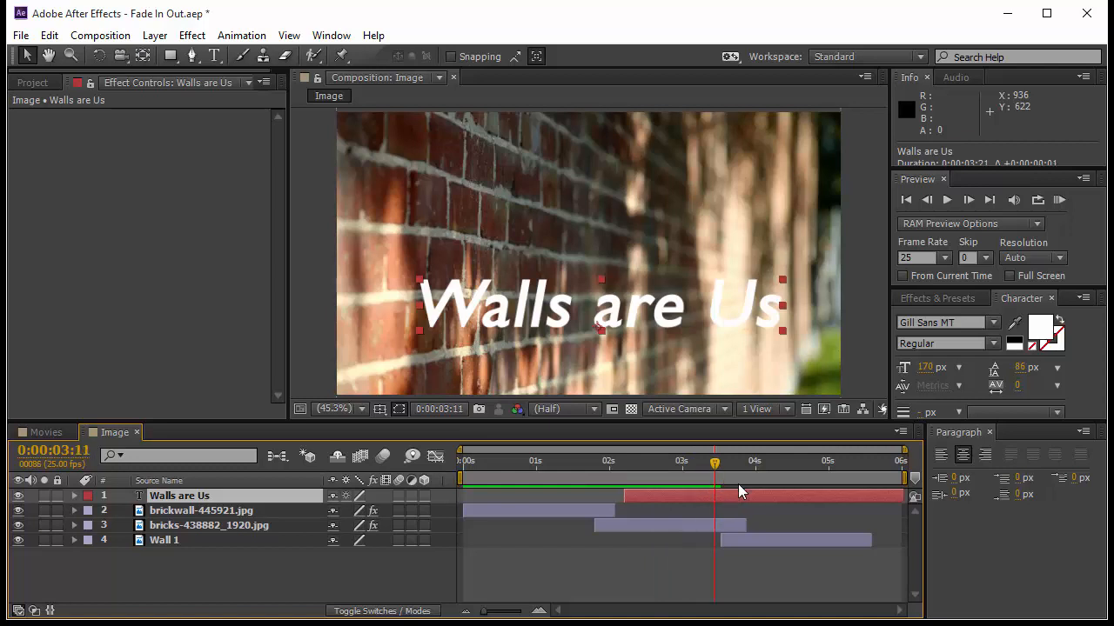
mouse_move(740, 491)
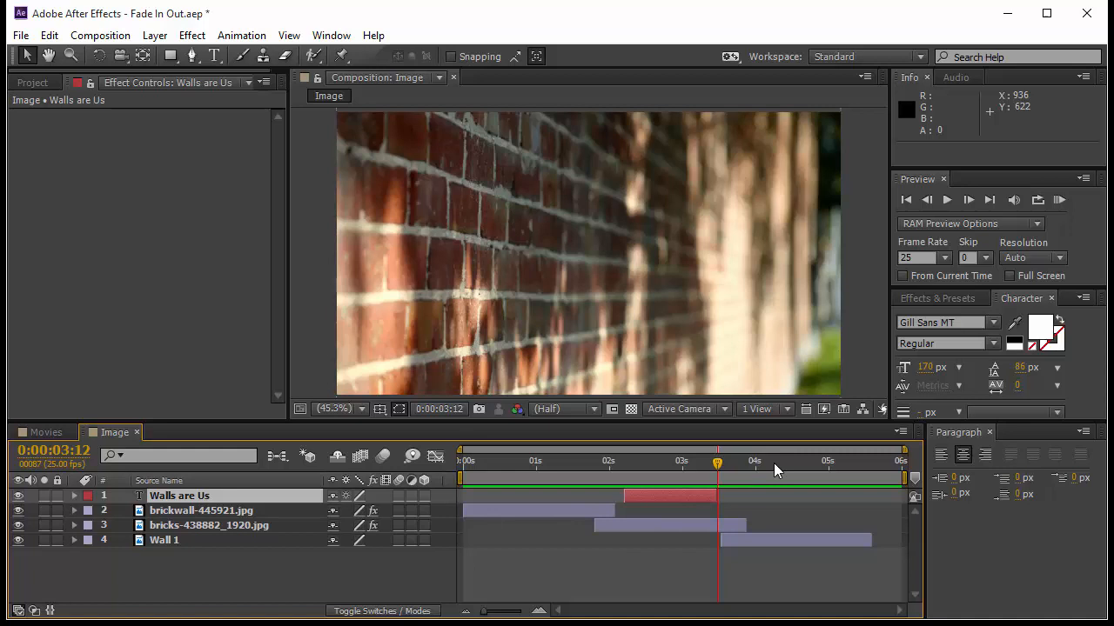
Apply the Fade In+Out - msec preset to the title and settle its start at about 2 seconds.
left_click(936, 299)
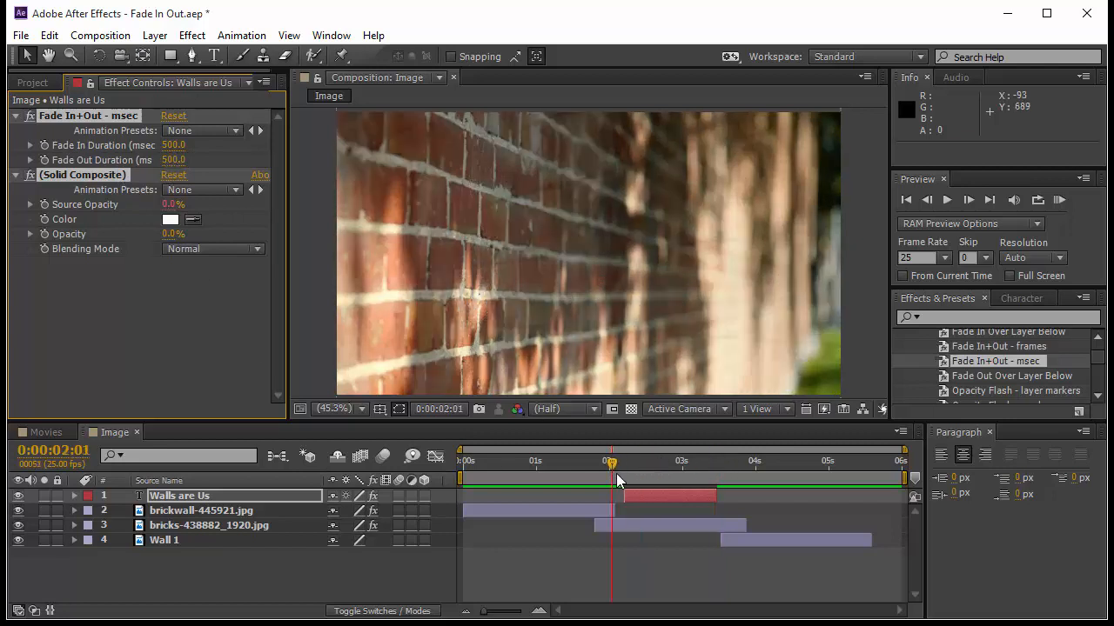
left_click_drag(611, 462, 647, 462)
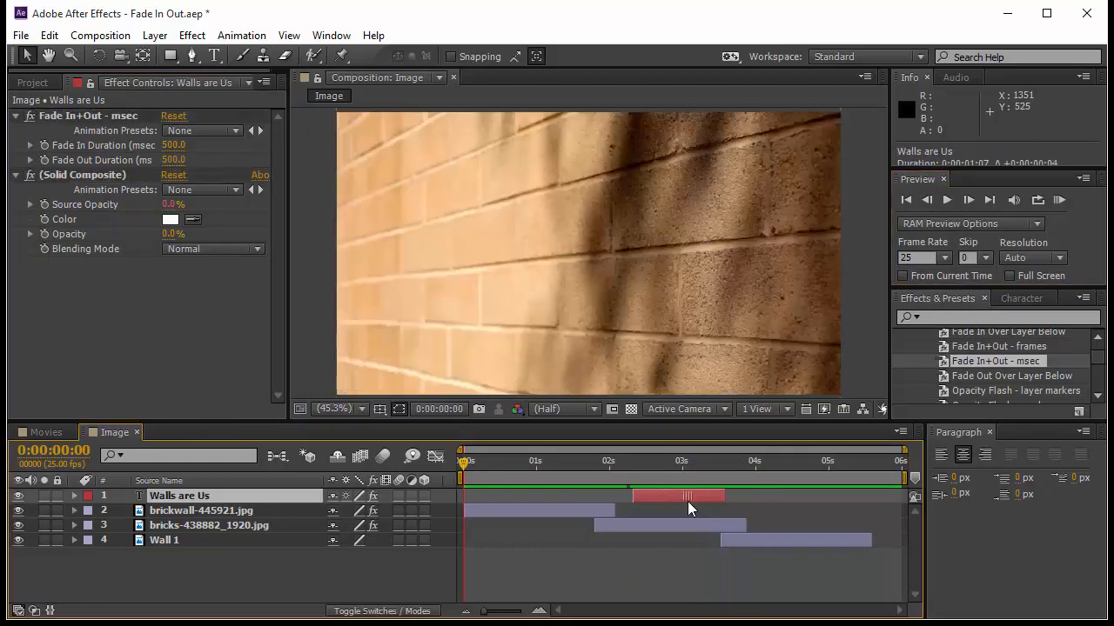
left_click_drag(677, 496, 723, 495)
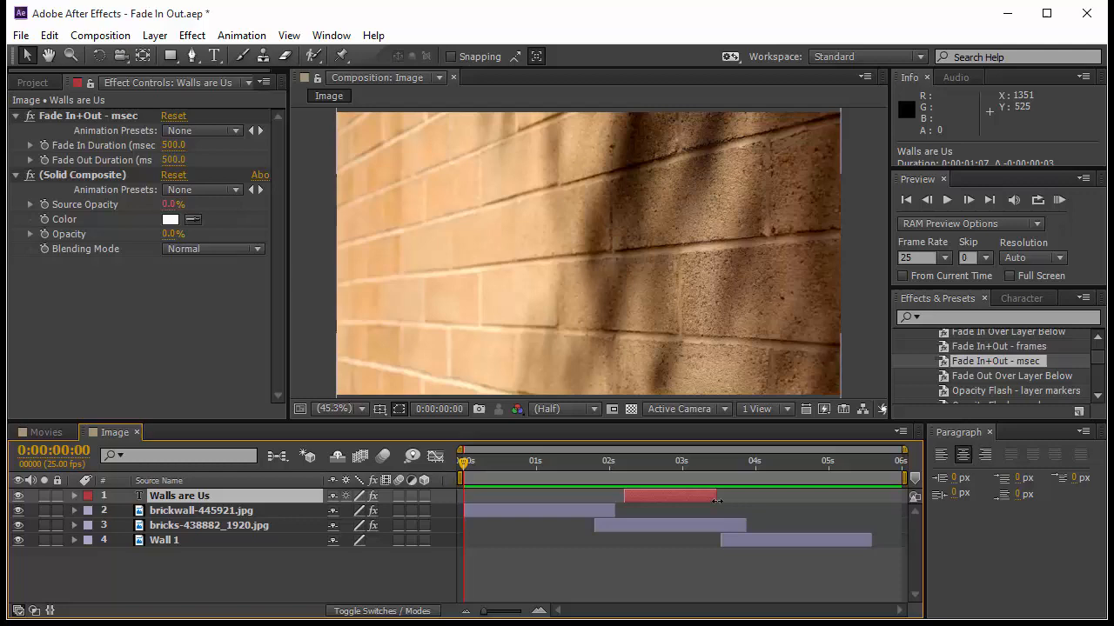
left_click_drag(717, 496, 828, 496)
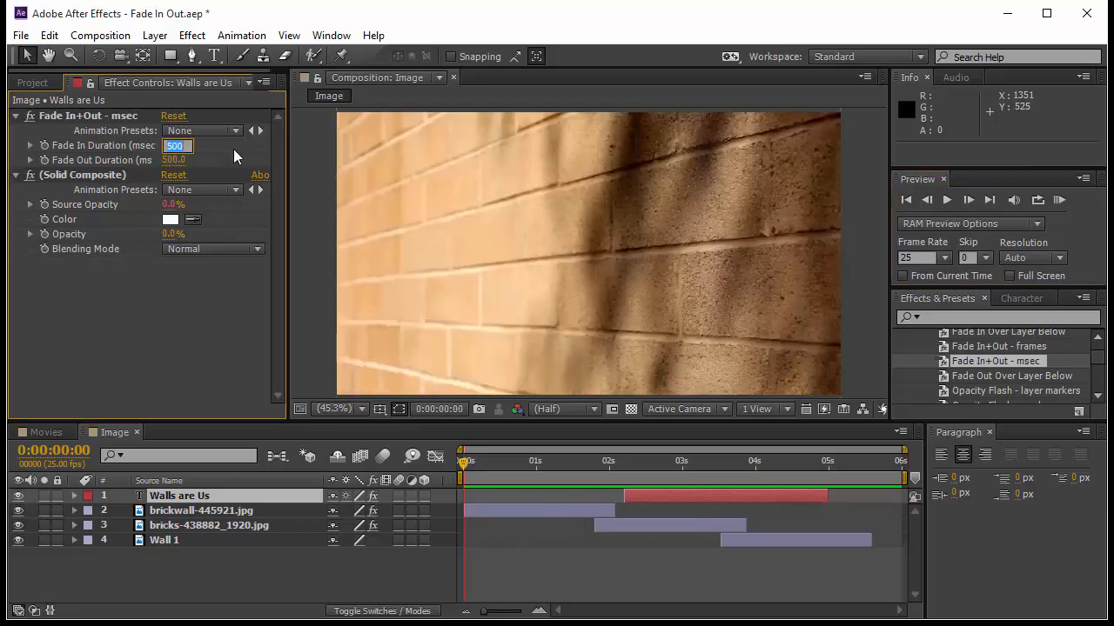
Set the title's Fade In Duration to 1000 ms and preview it fading in over the bricks.
type("1000.0")
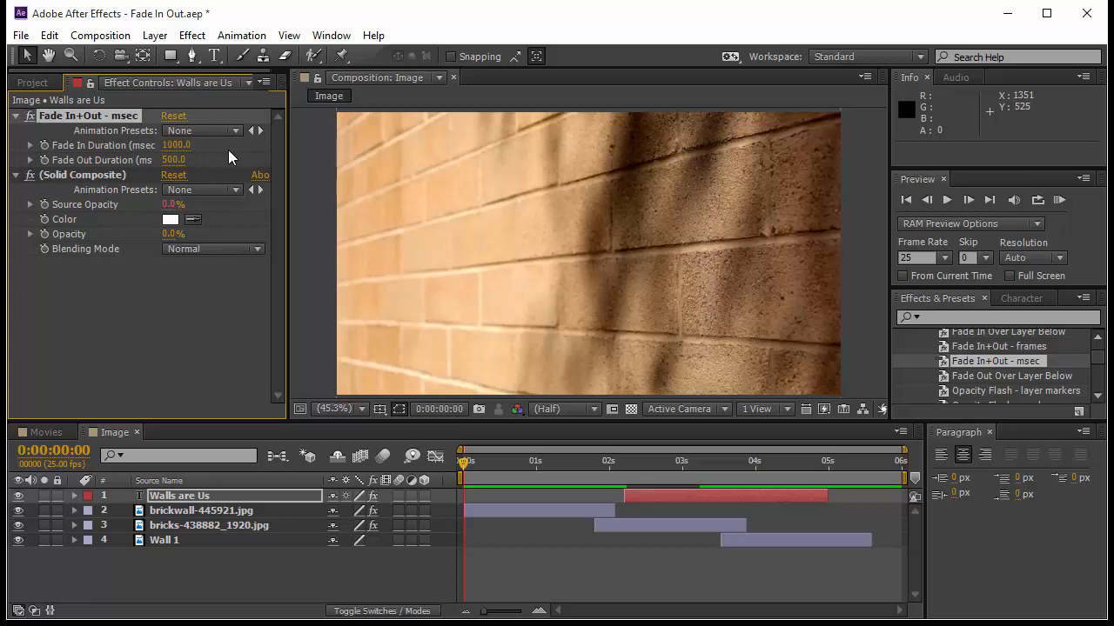
left_click(536, 460)
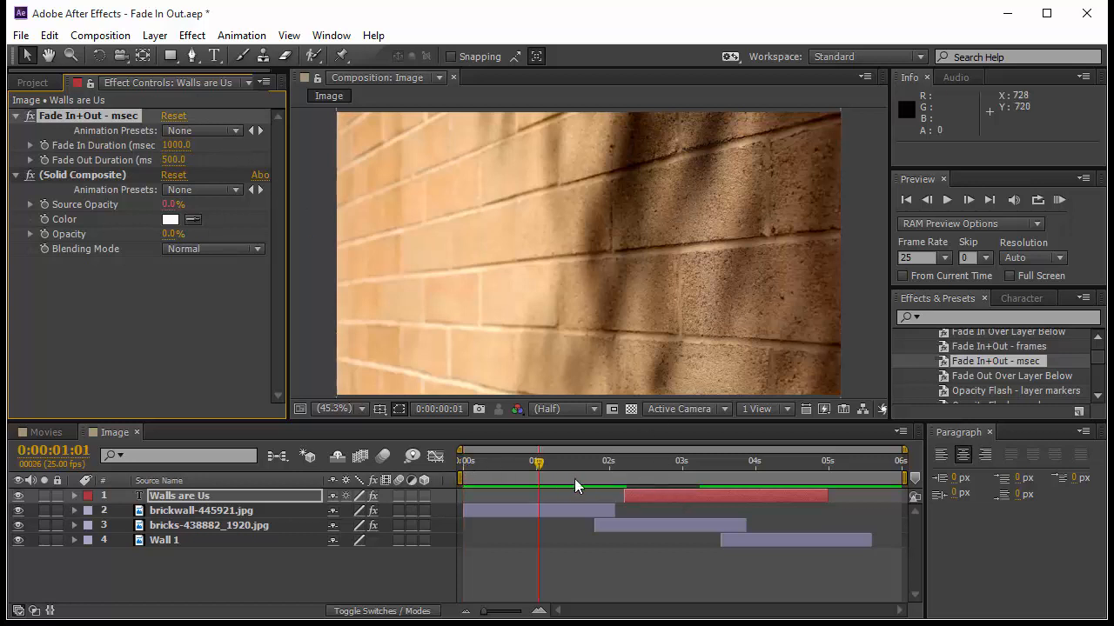
left_click(585, 478)
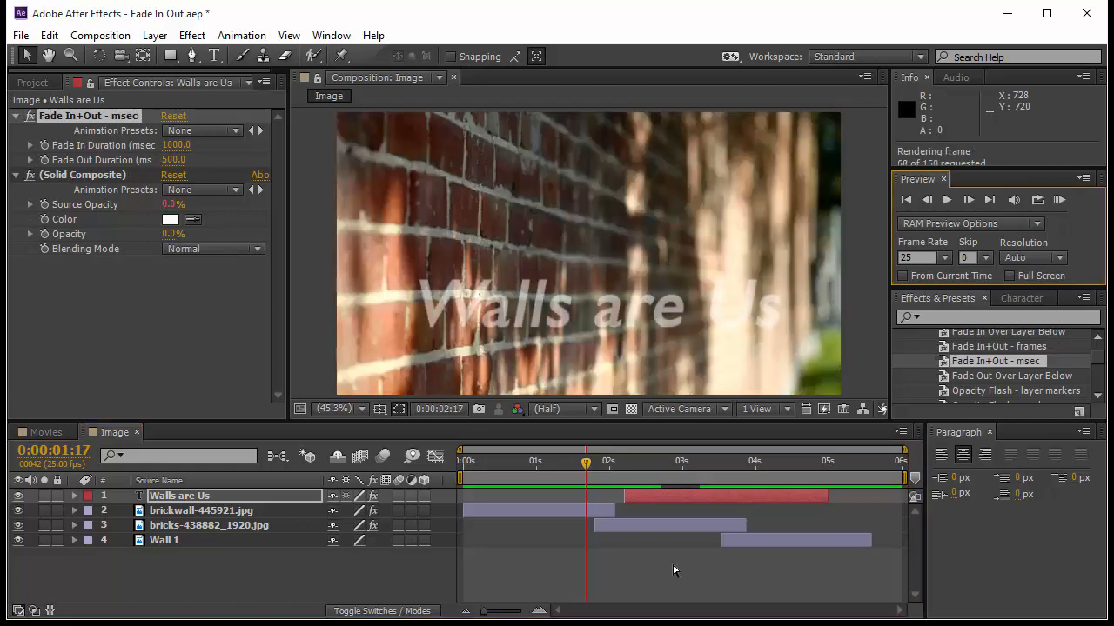
left_click(947, 199)
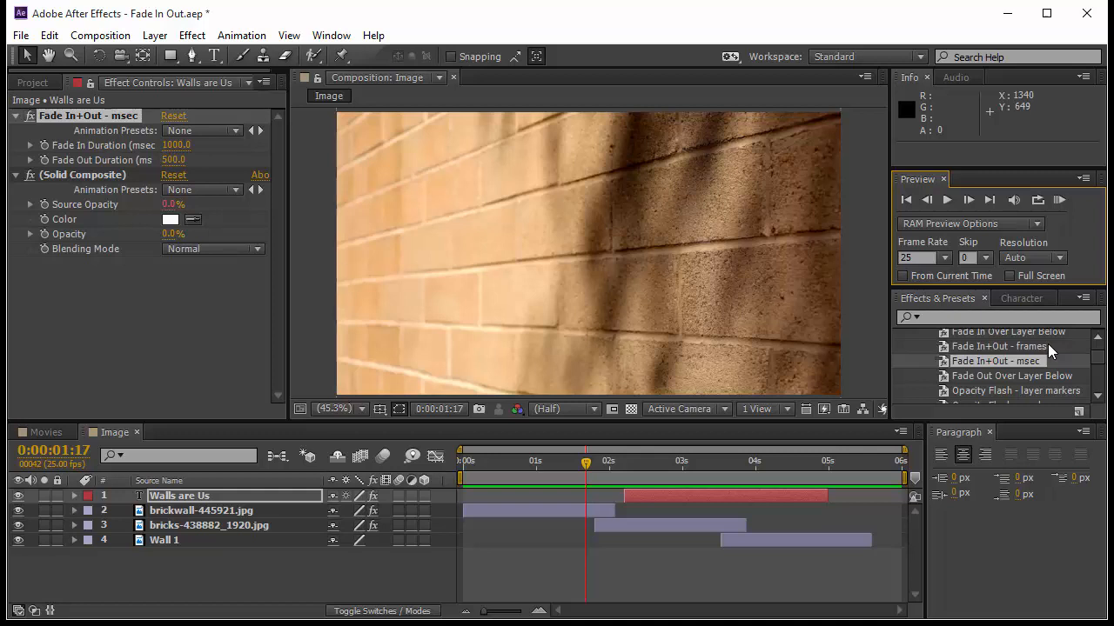
mouse_move(1096, 344)
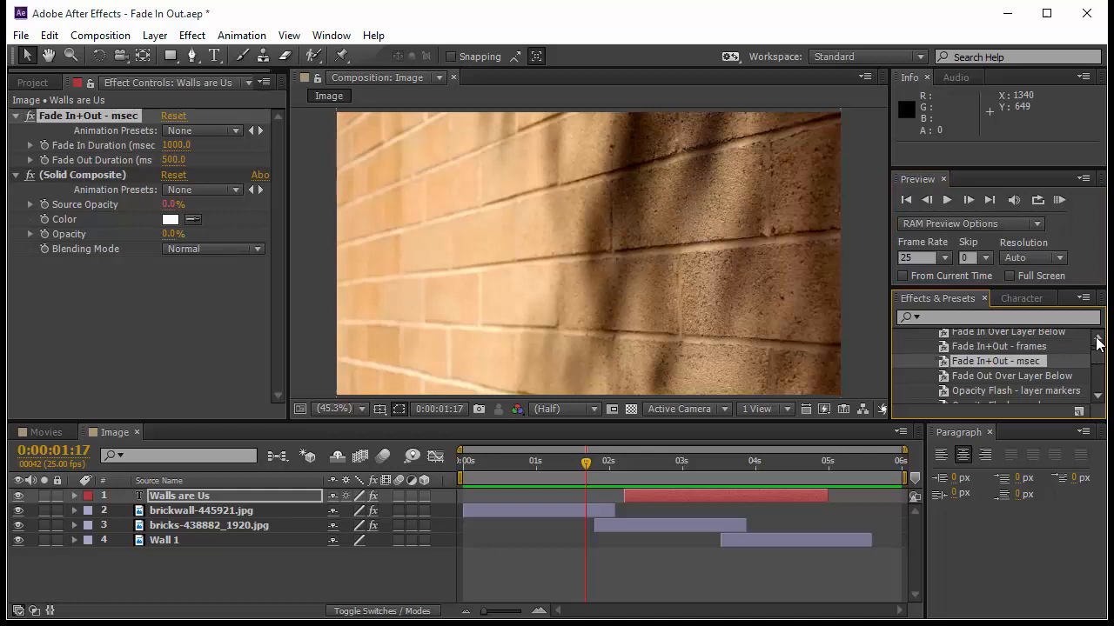